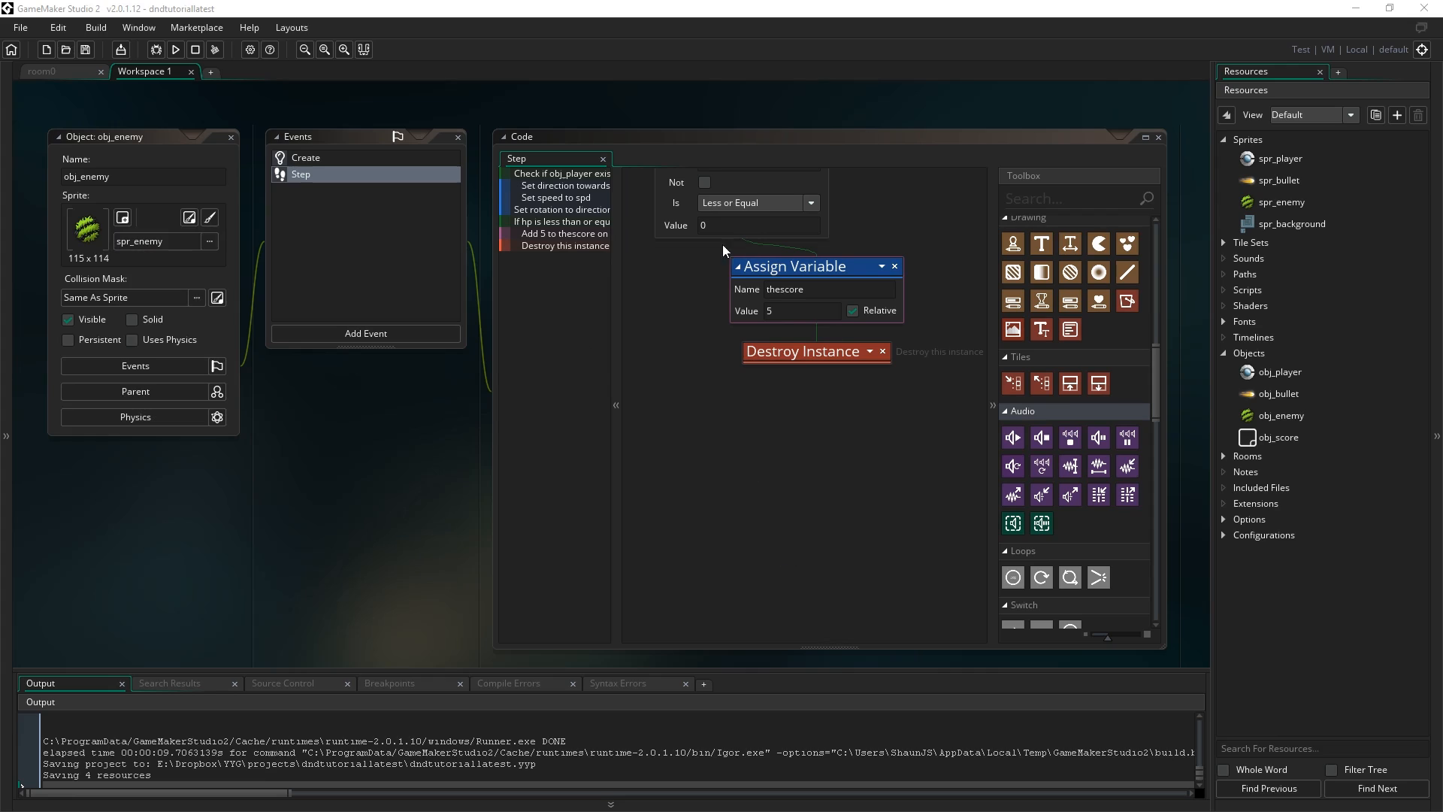
mouse_move(590, 534)
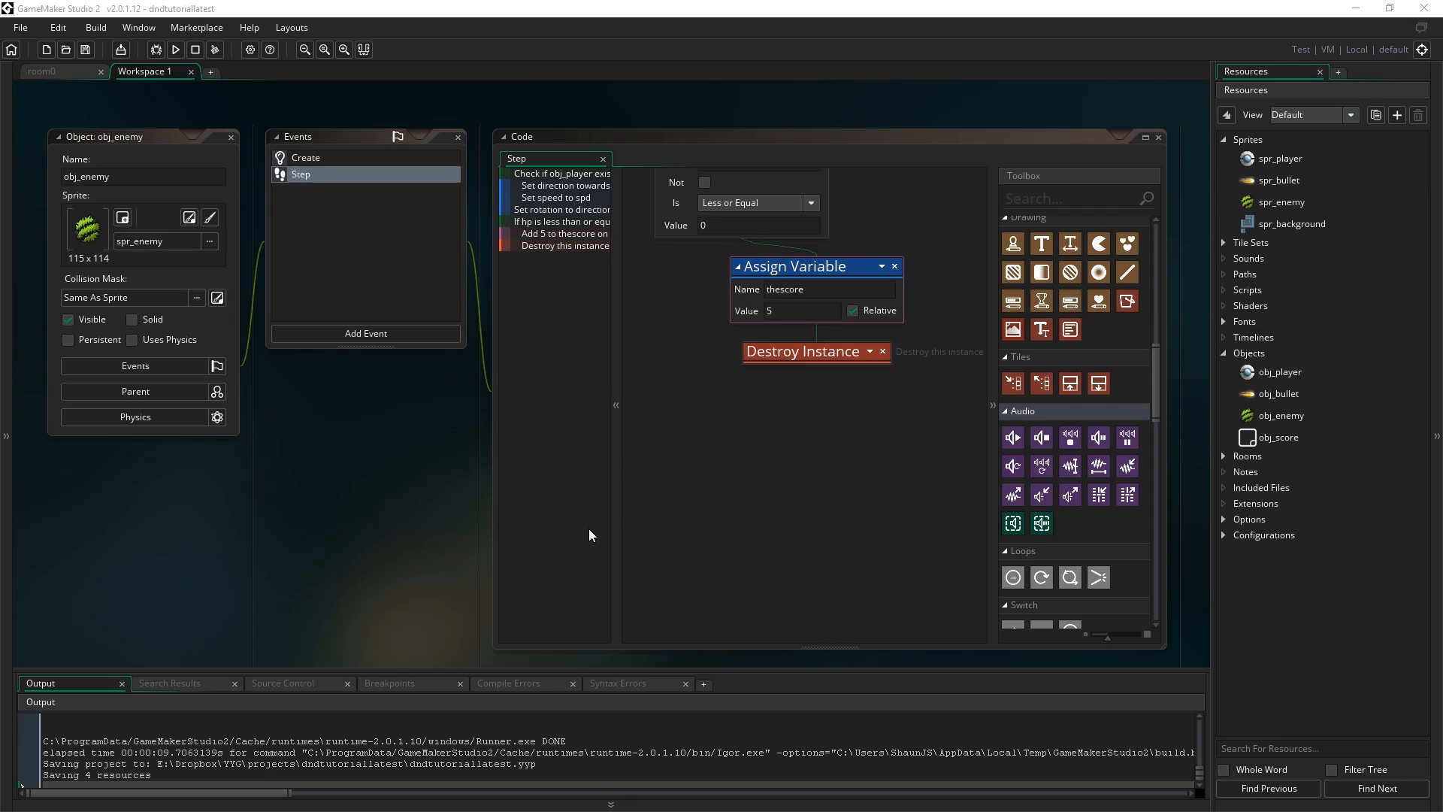
mouse_move(332, 296)
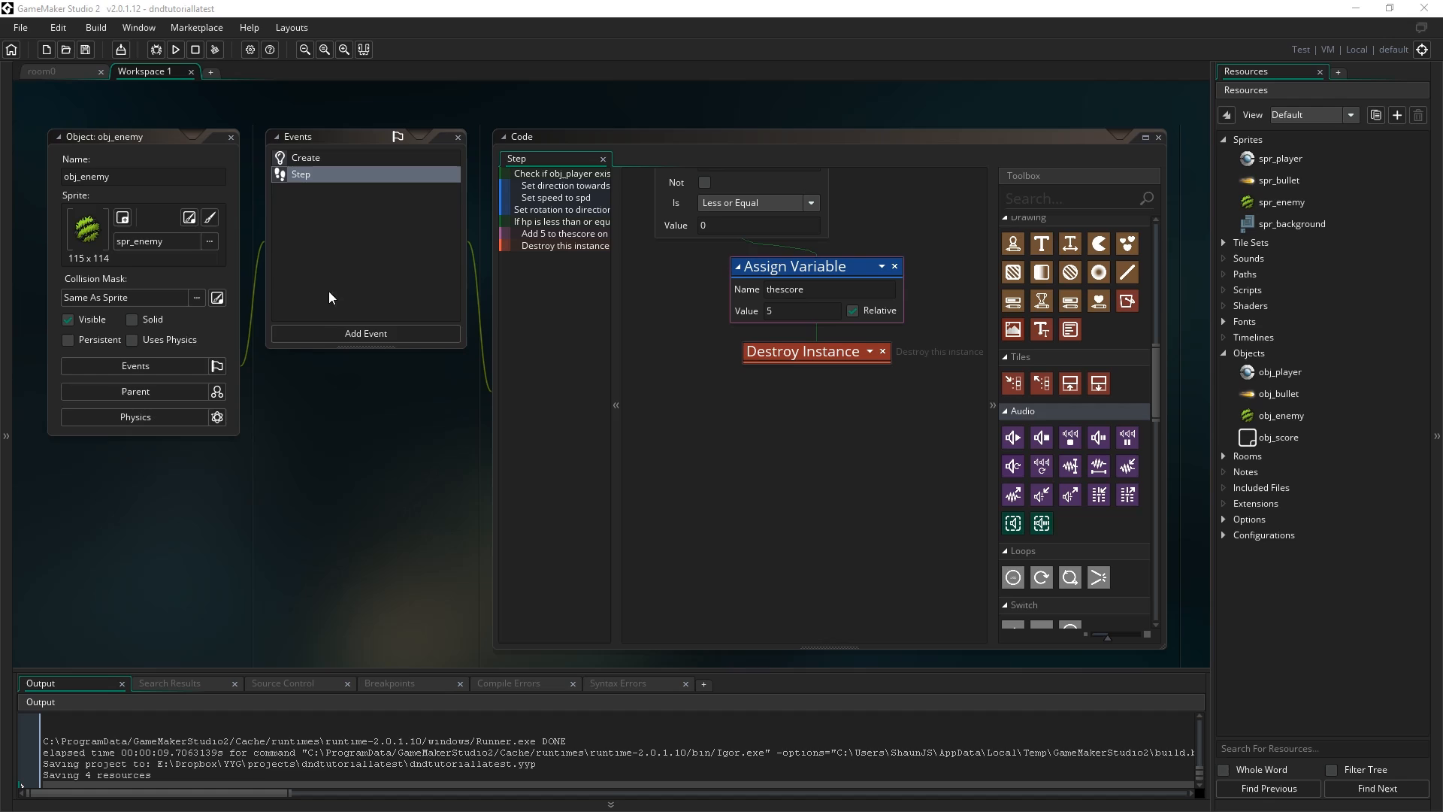
mouse_move(696, 592)
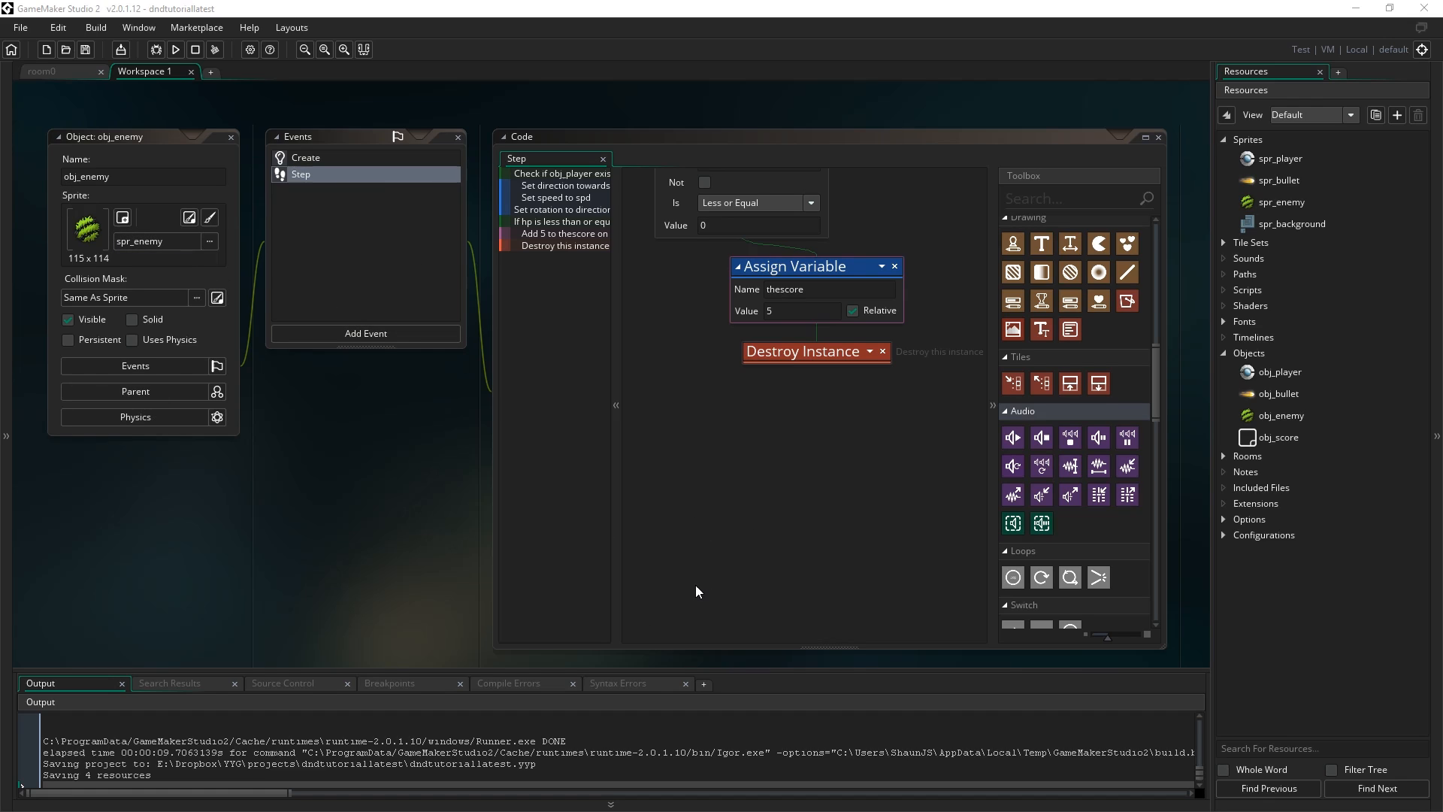
mouse_move(985, 455)
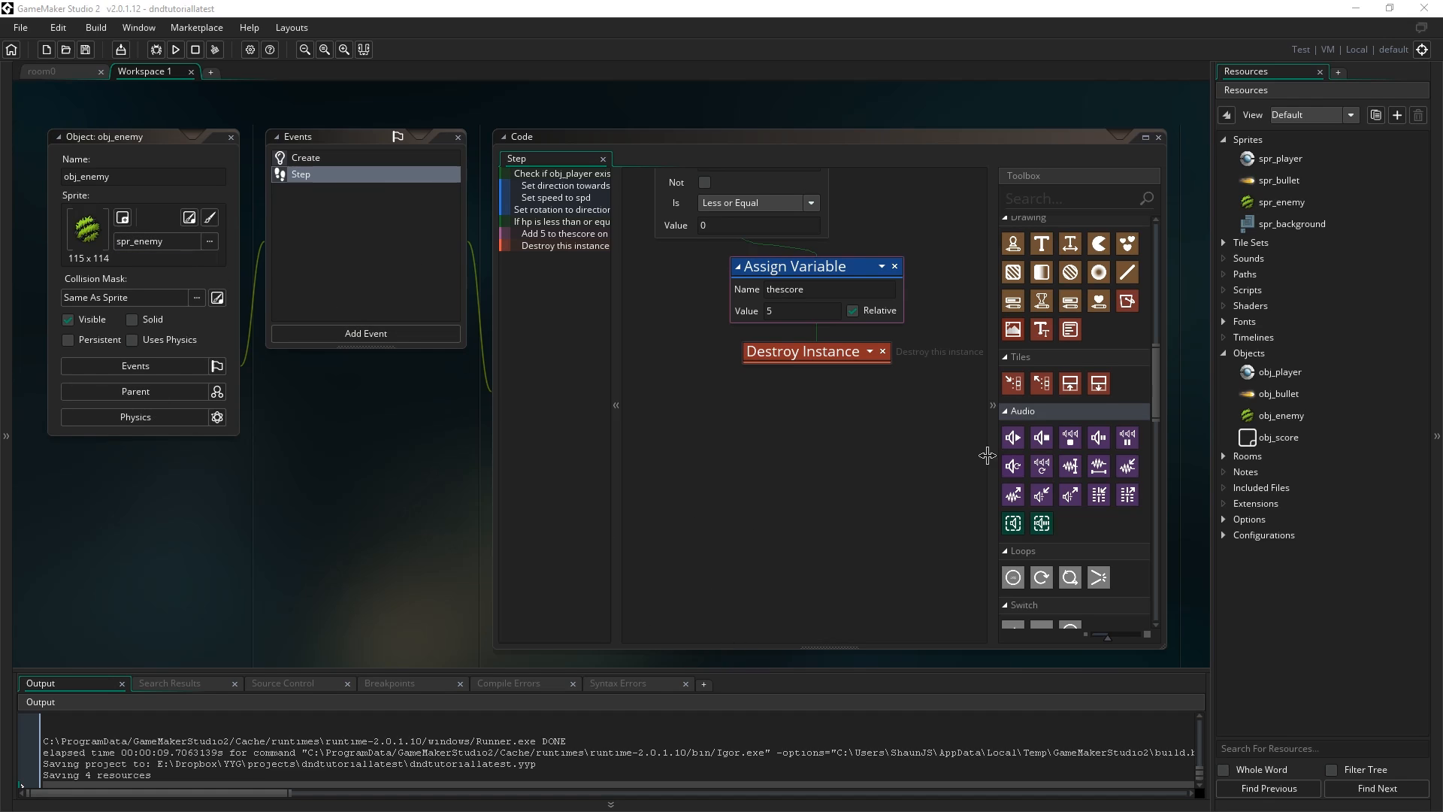
mouse_move(1093, 451)
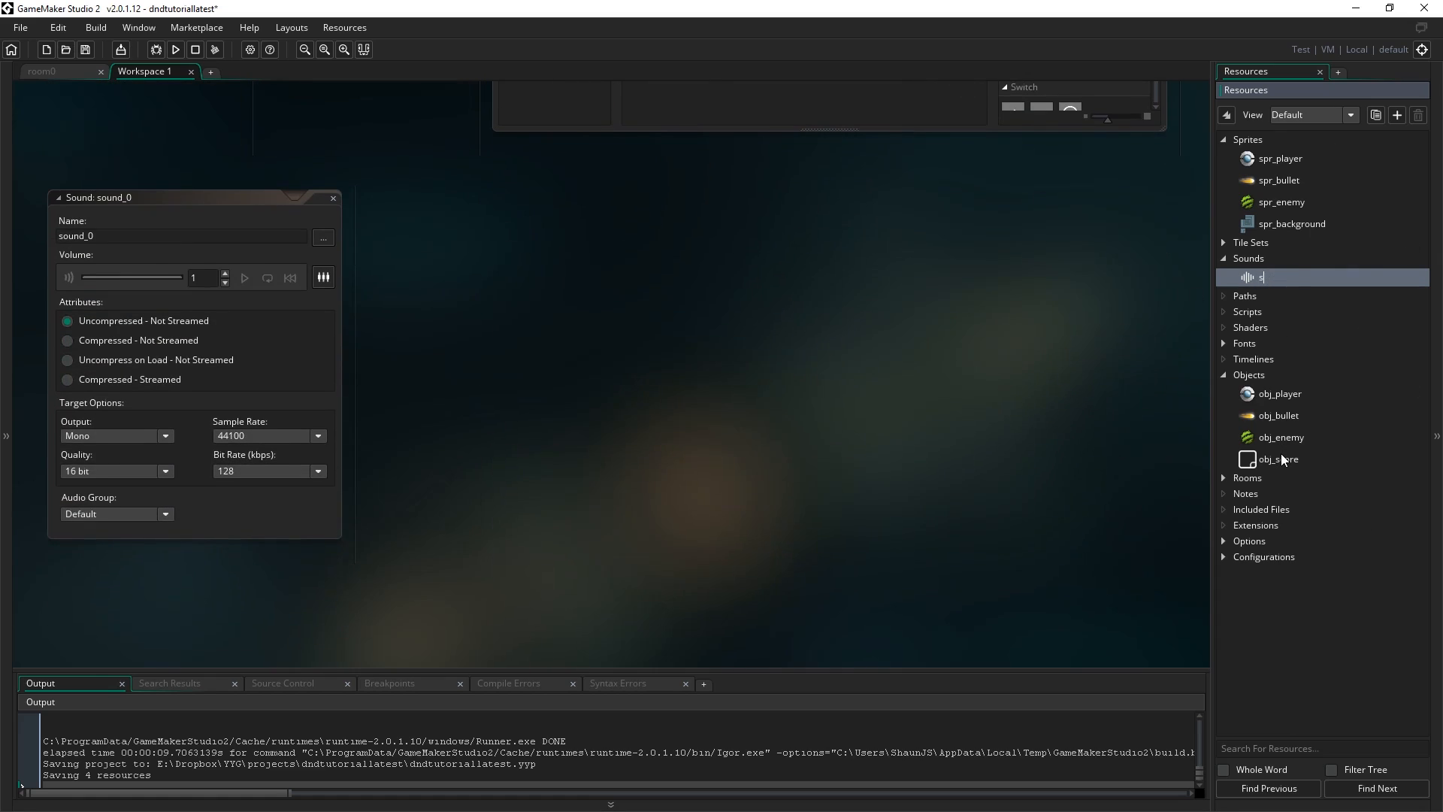
Name the new sound snd_death and load TutorialResources/Sound/death.wav into it.
text(snd_dead)
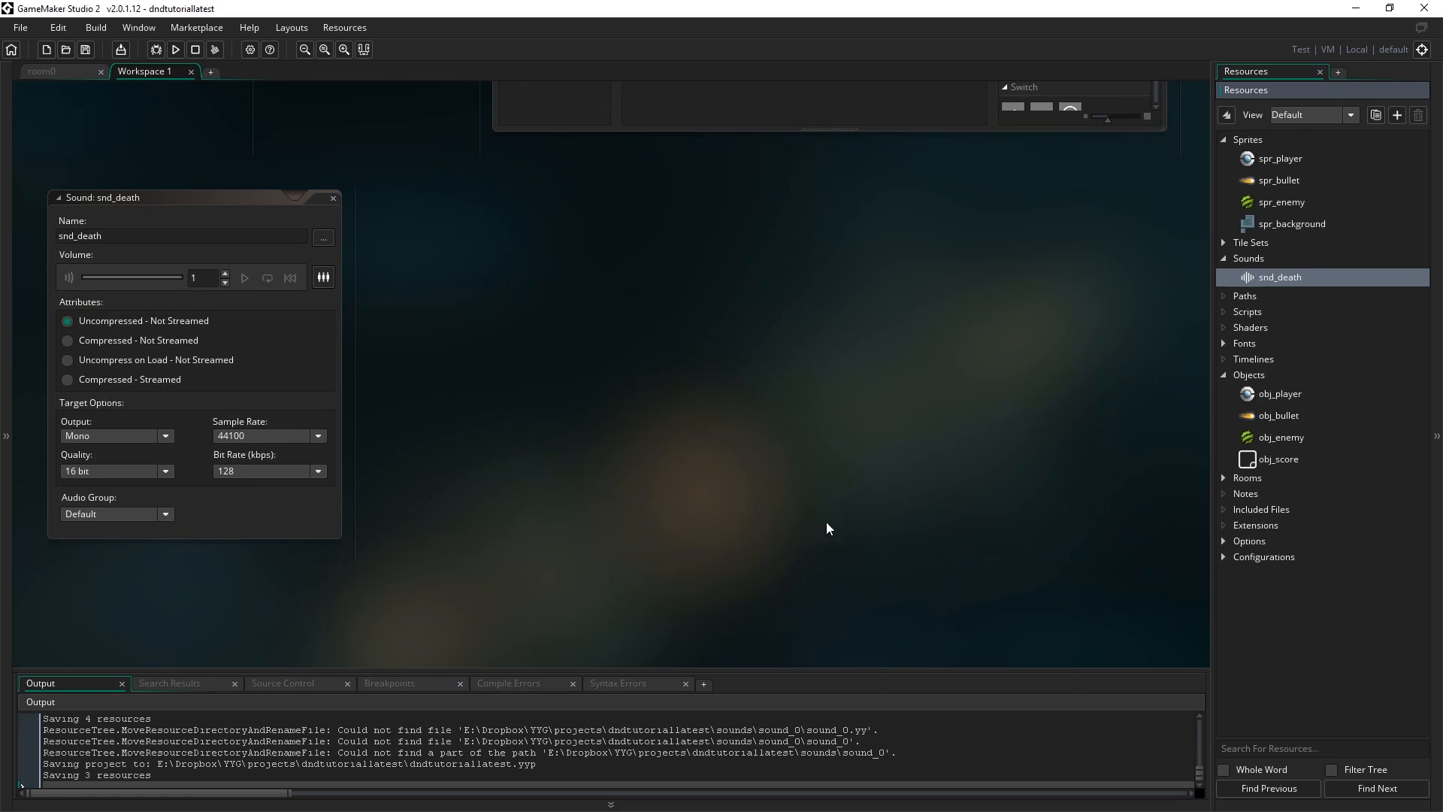
mouse_move(774, 429)
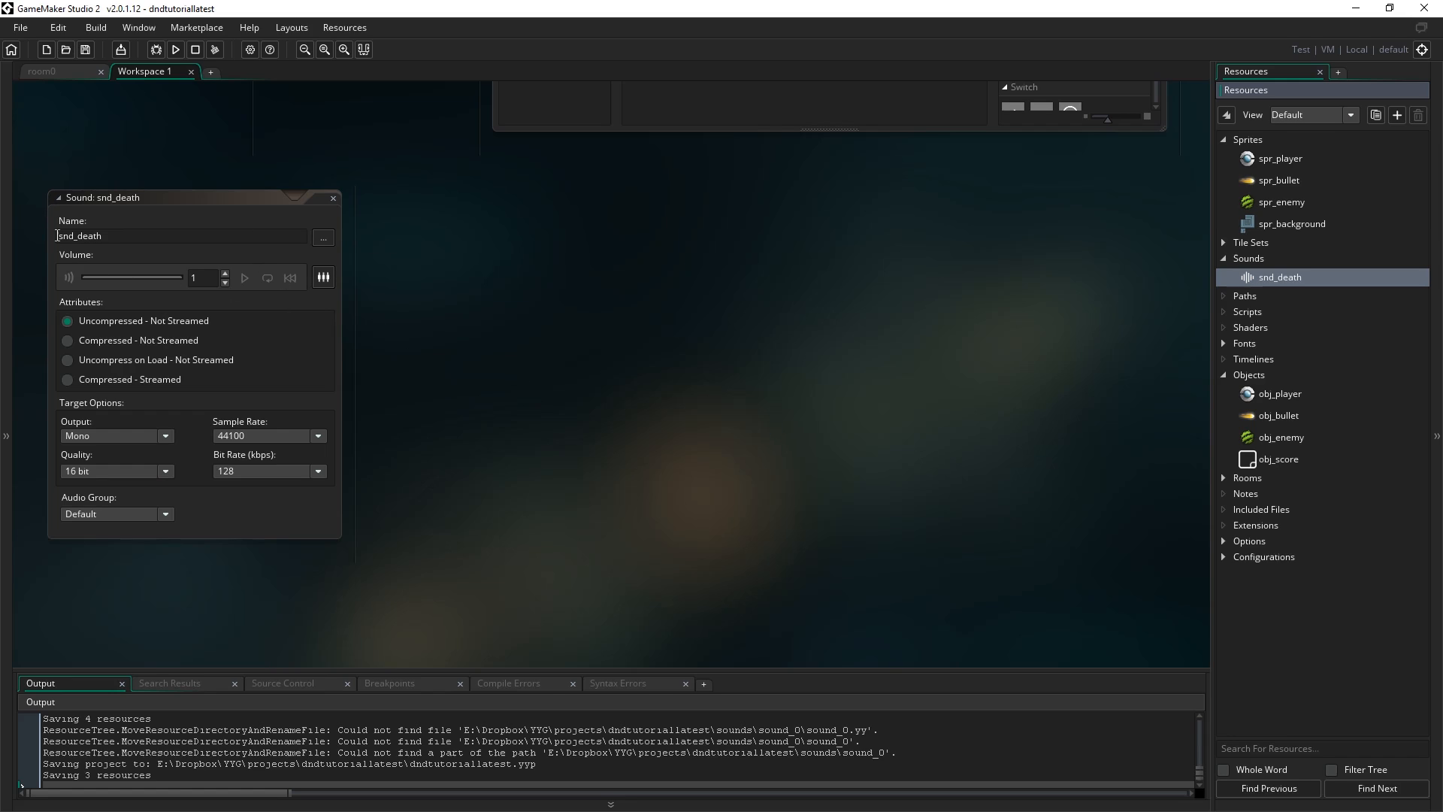
click(180, 235)
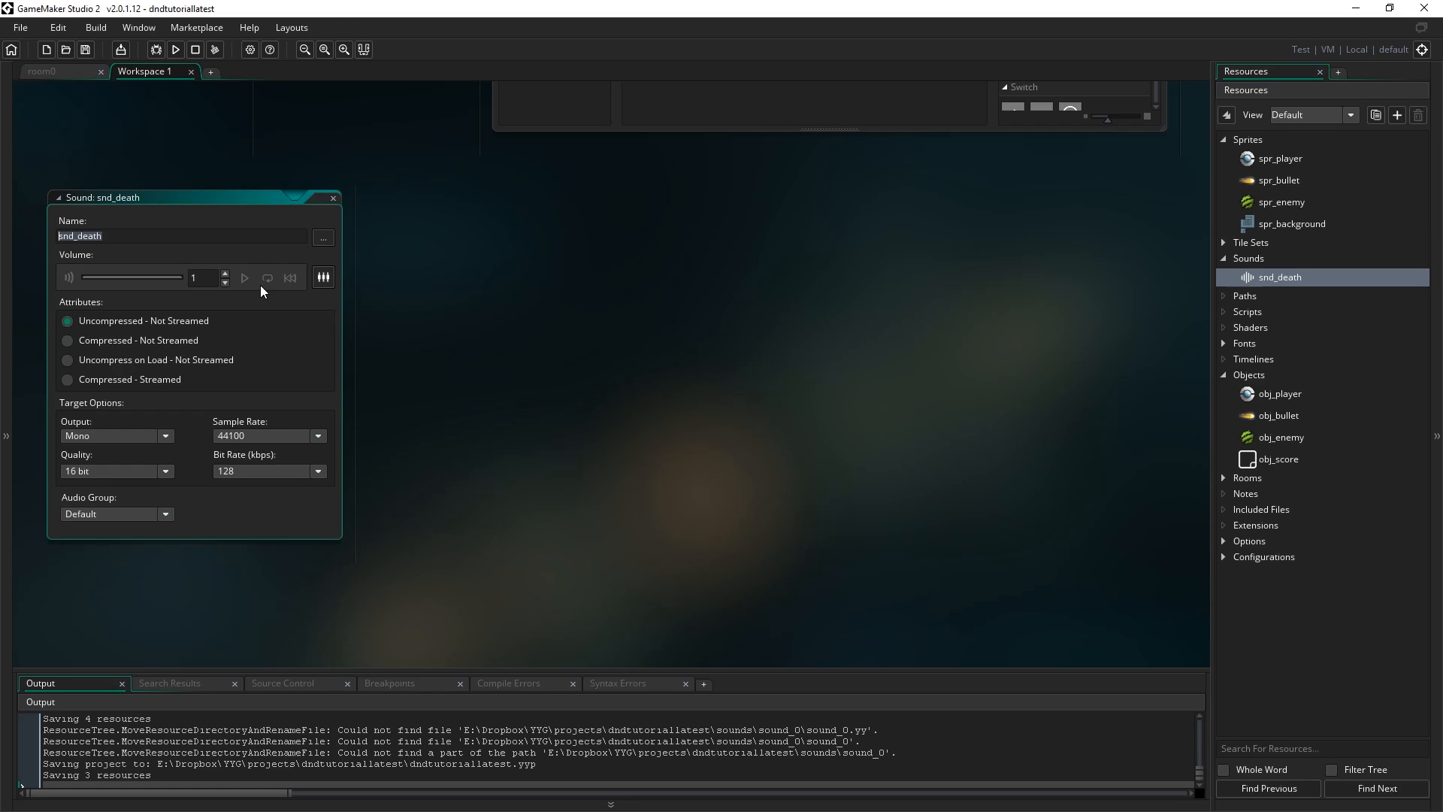
mouse_move(324, 237)
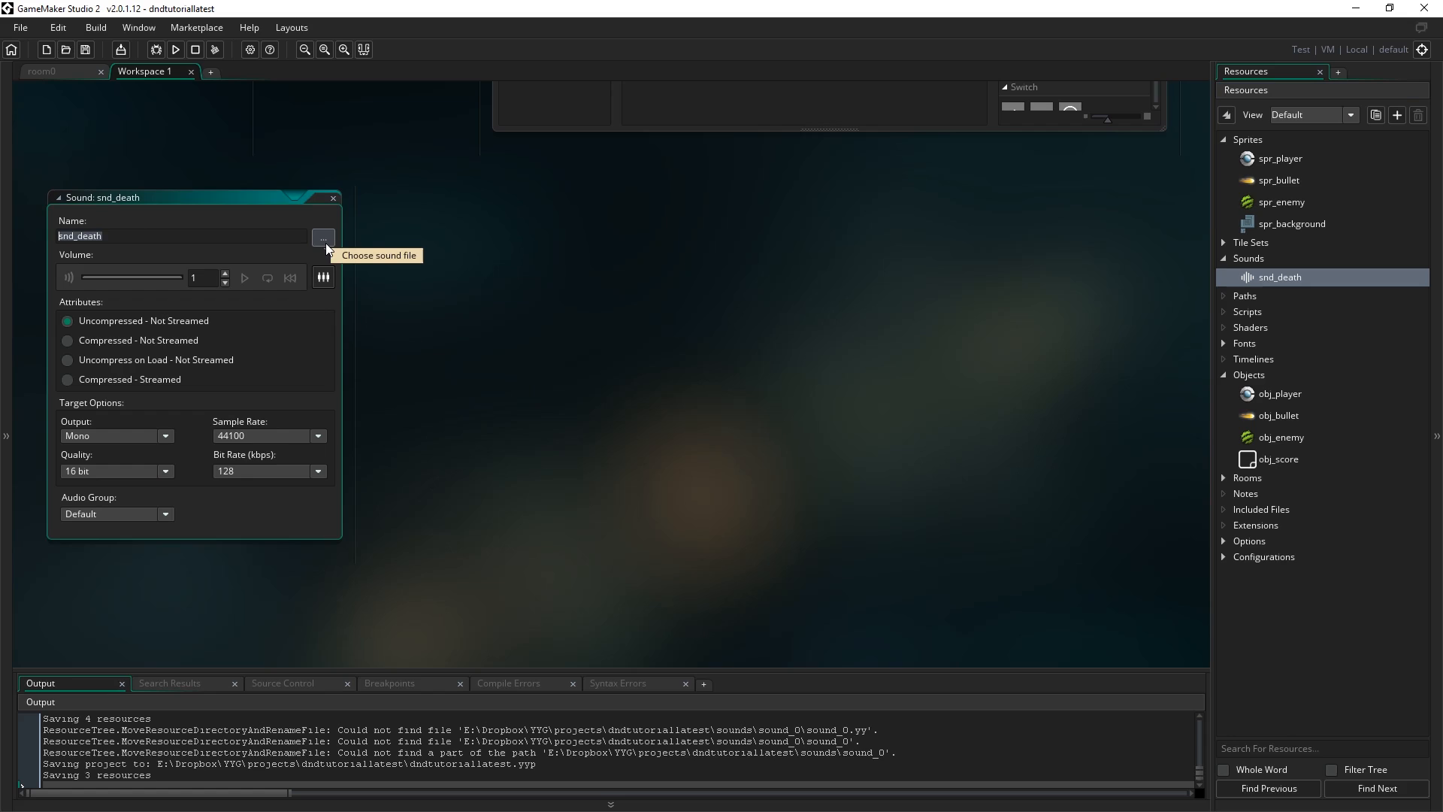
click(323, 236)
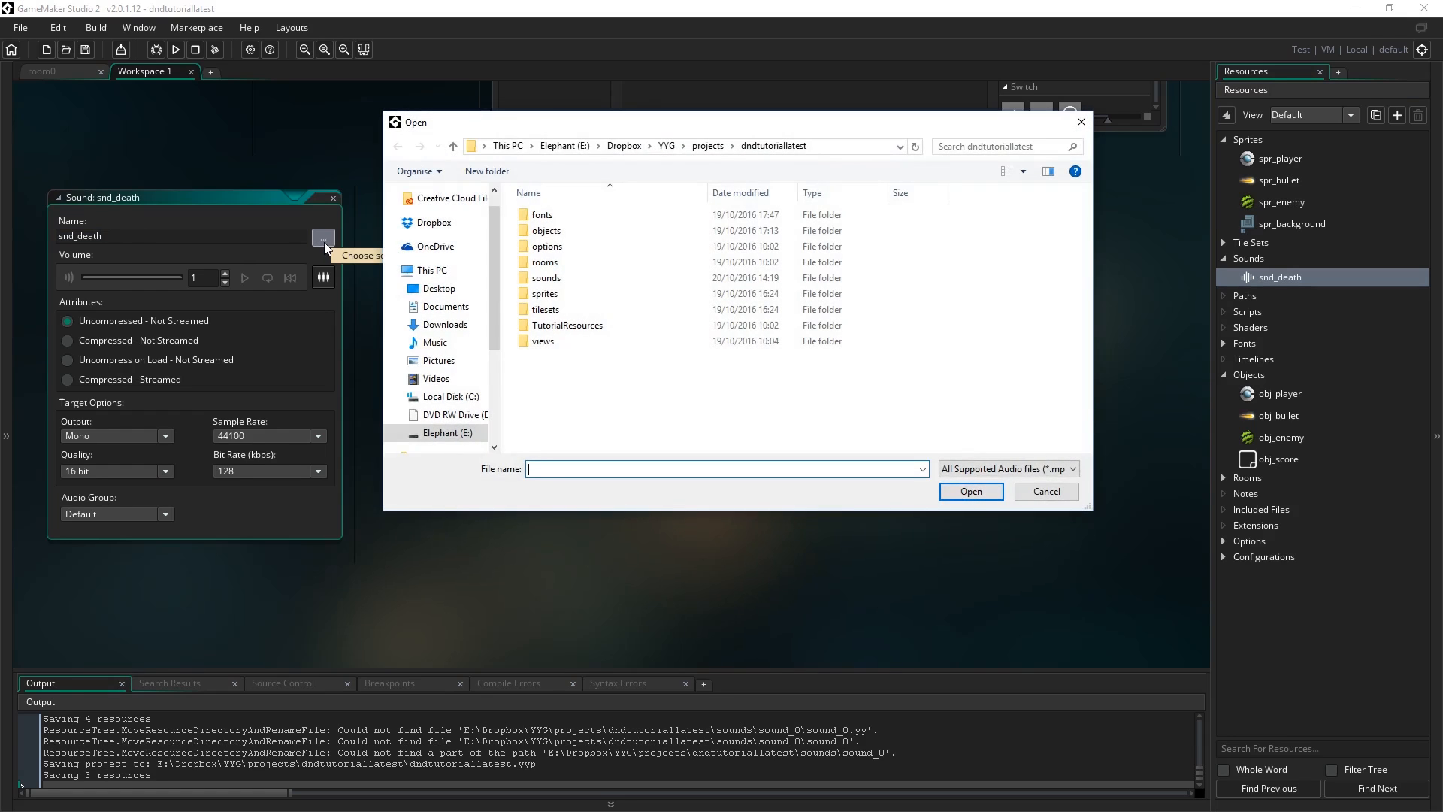
double_click(567, 325)
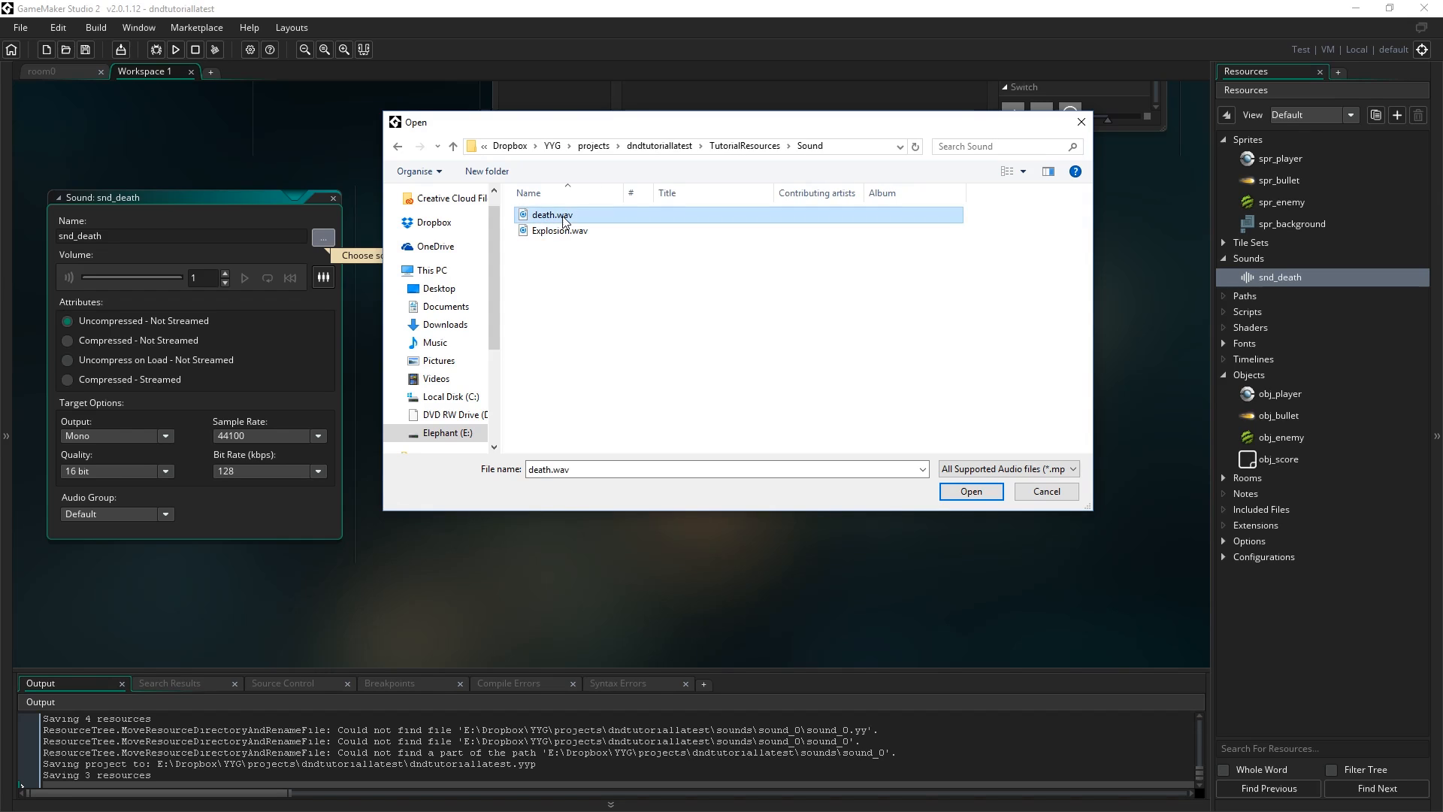
click(970, 491)
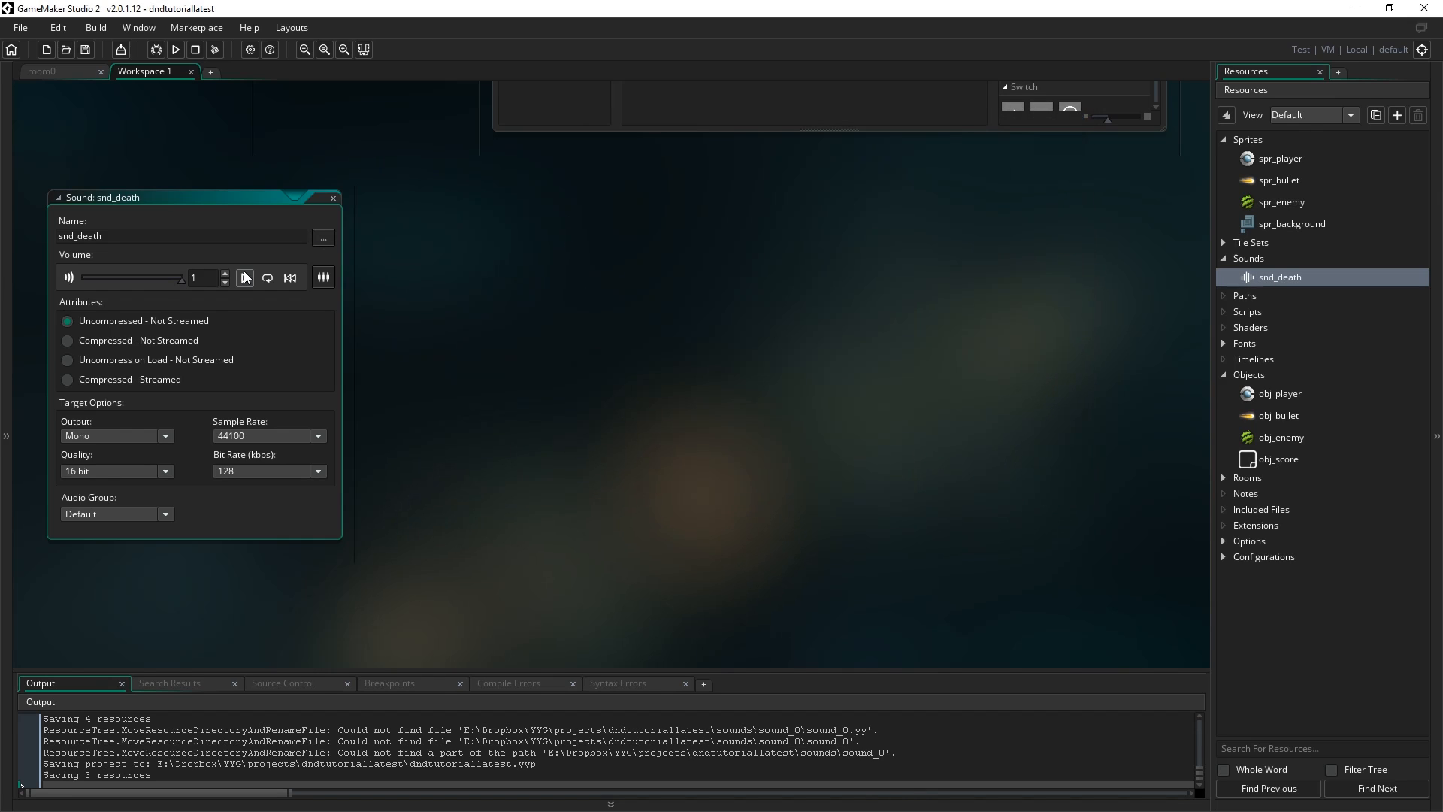
mouse_move(243, 278)
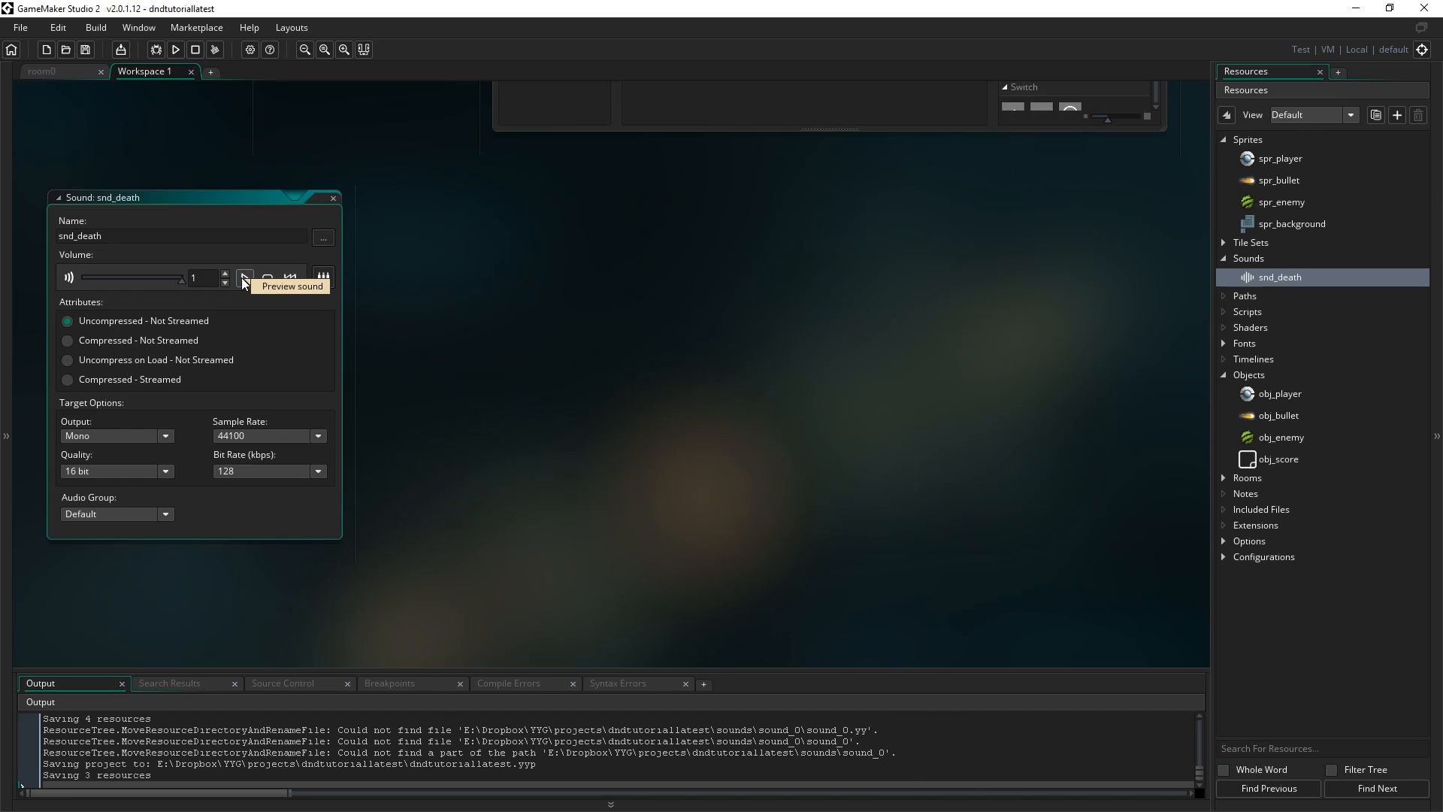
mouse_move(442, 281)
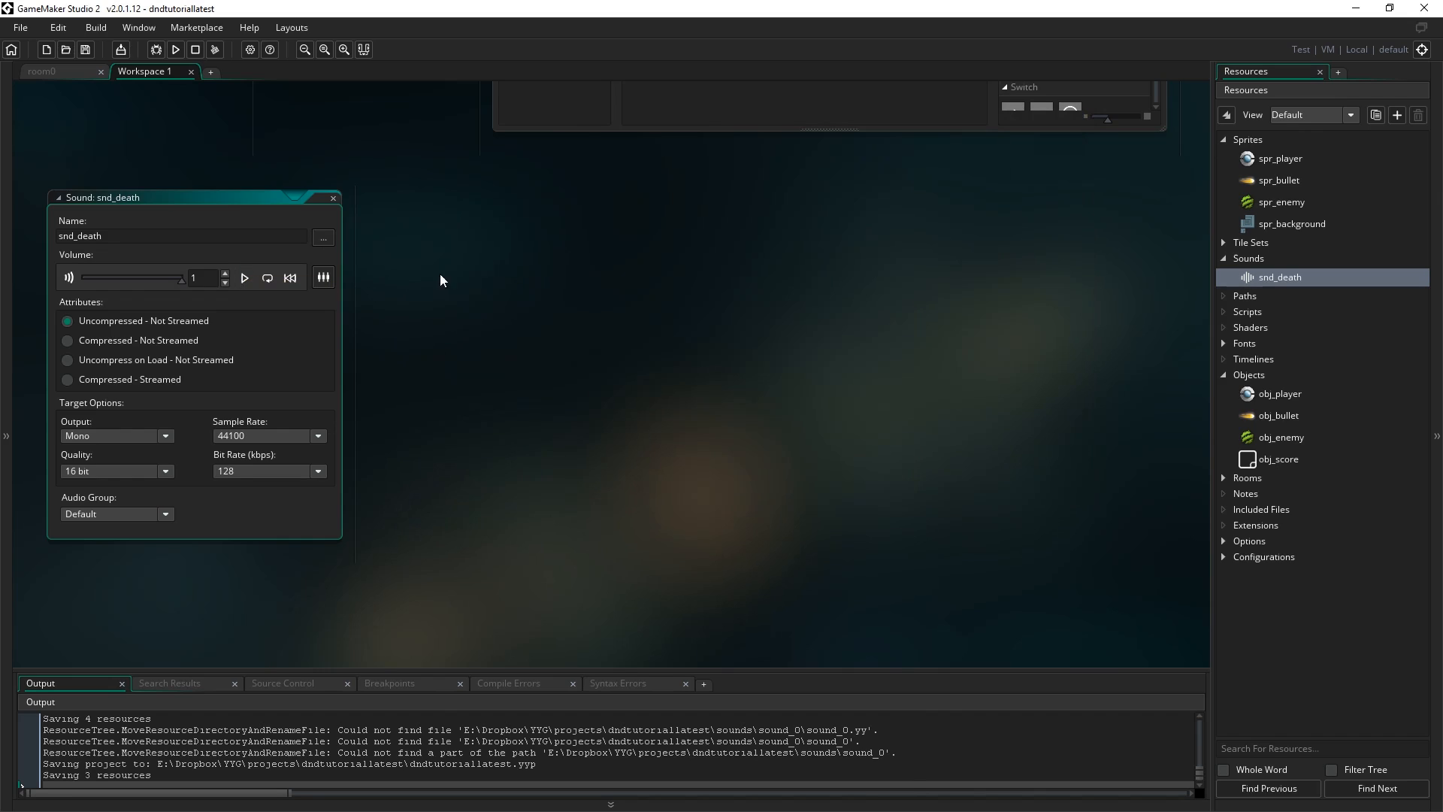
mouse_move(565, 586)
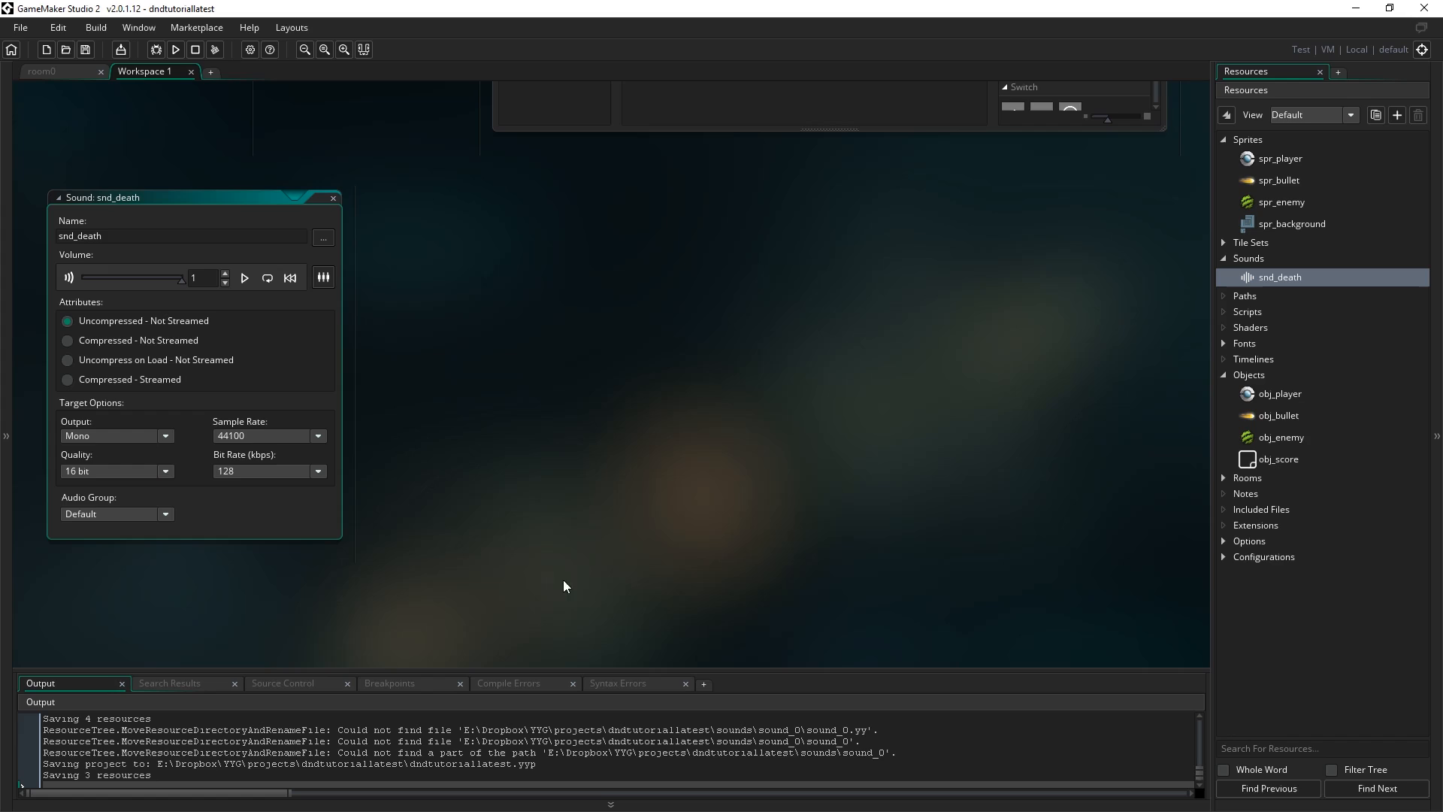
mouse_move(423, 387)
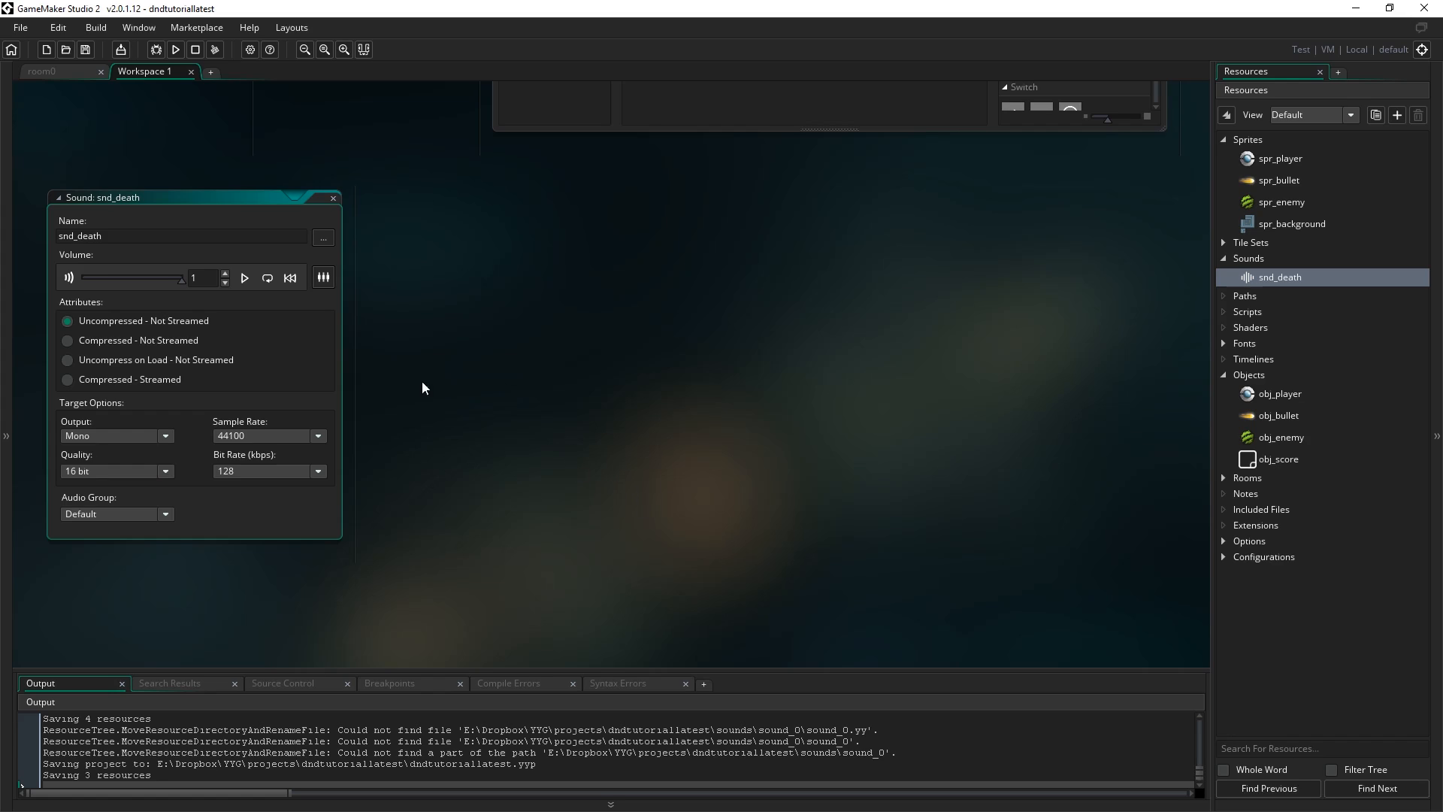
mouse_move(616, 368)
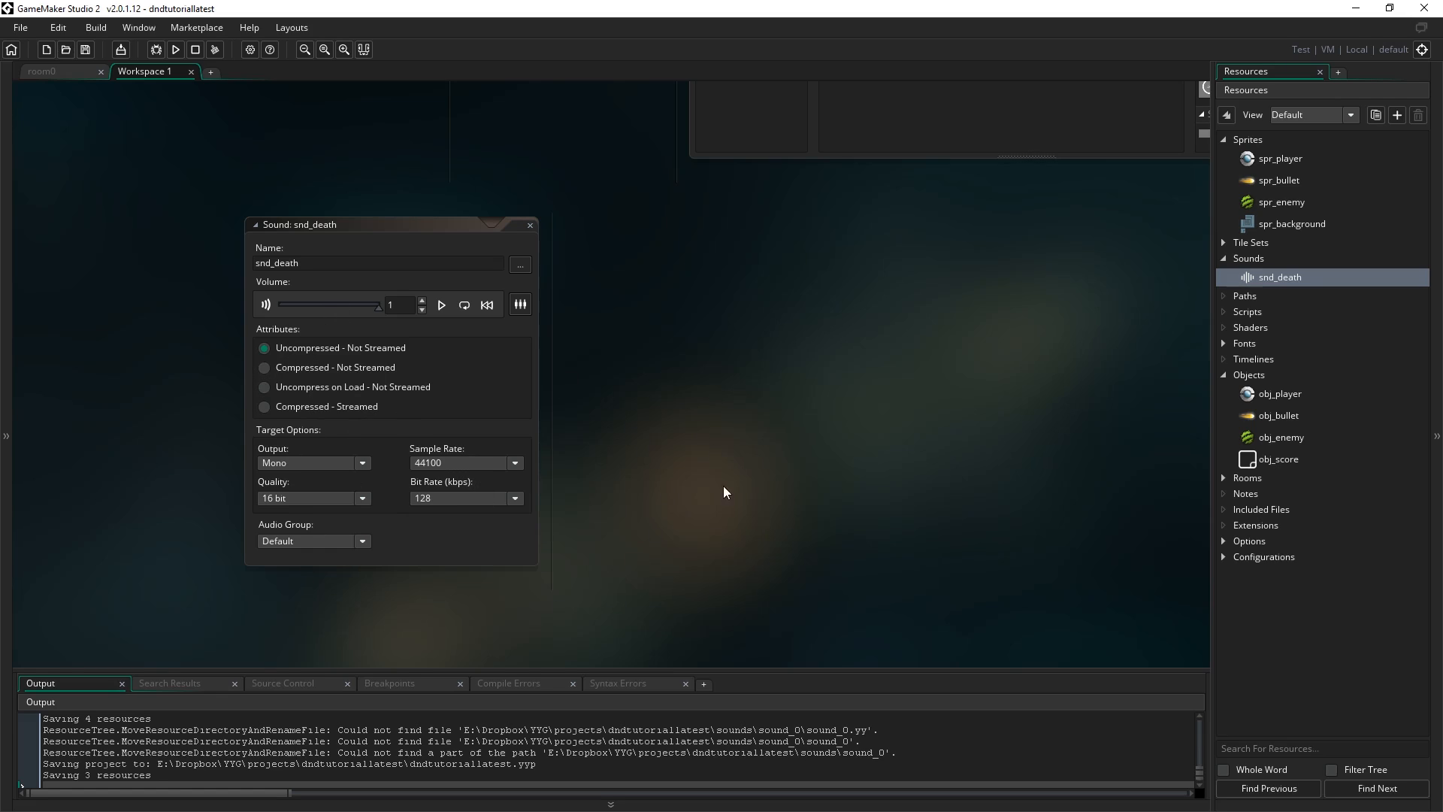
mouse_move(546, 227)
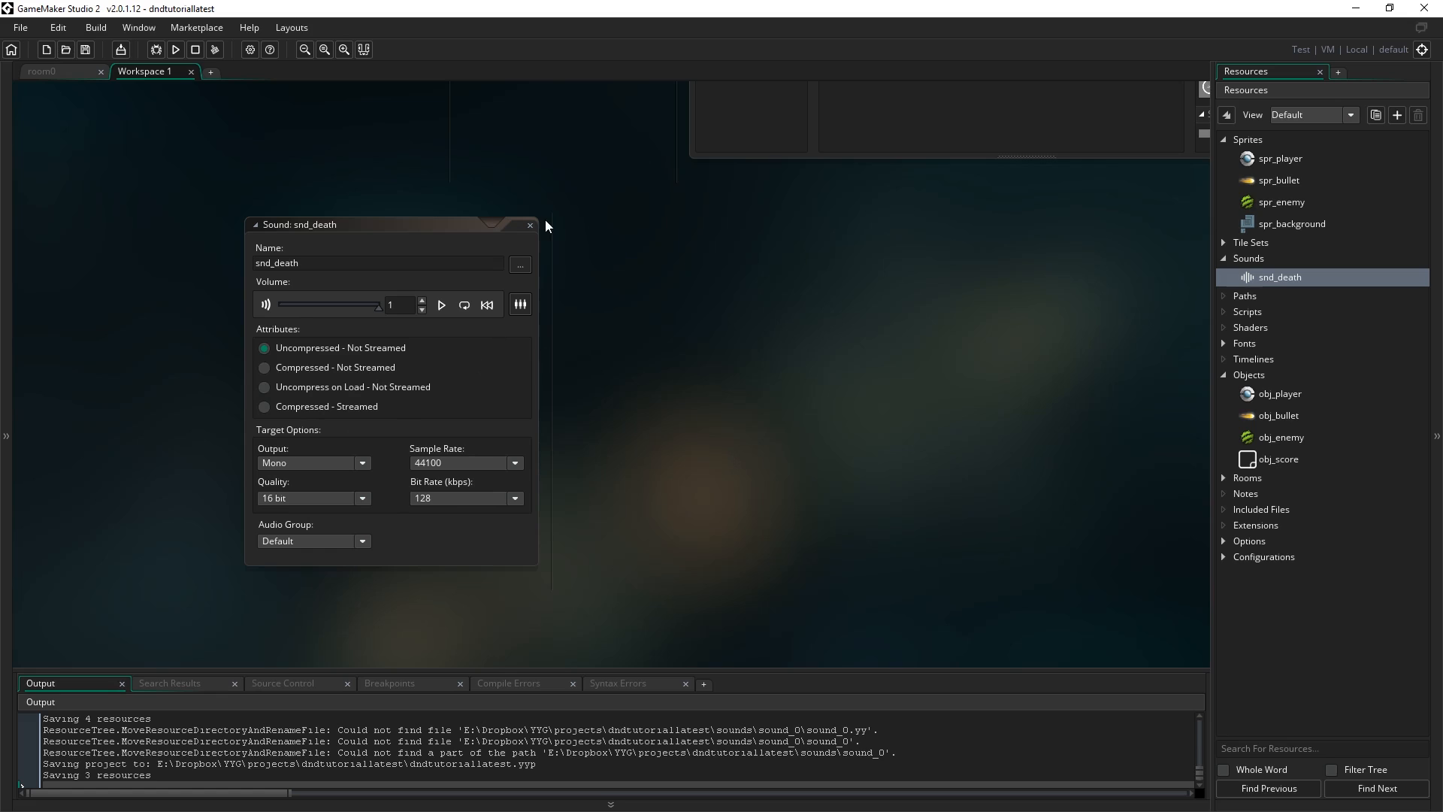
Close the snd_death sound editor window.
click(530, 225)
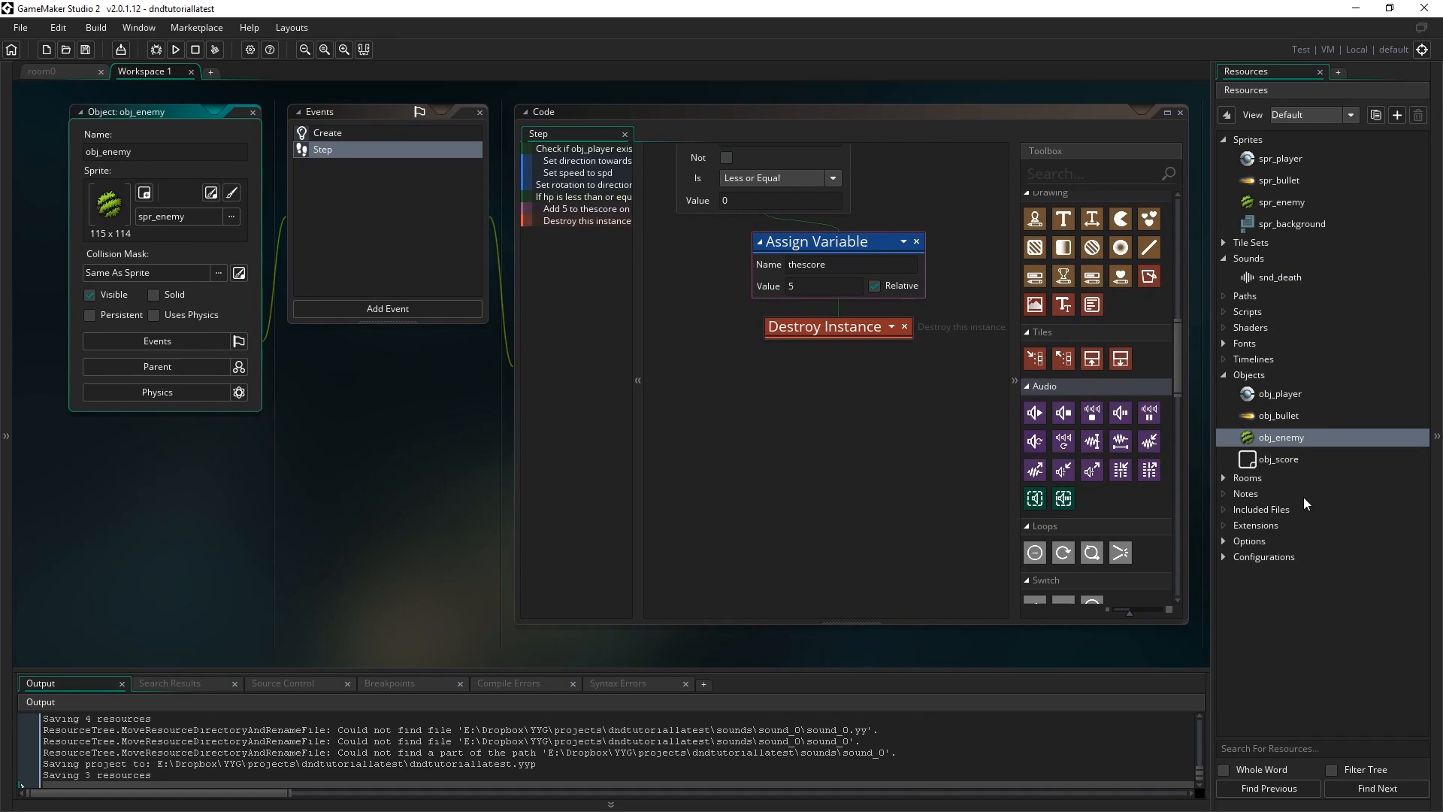
mouse_move(1282, 445)
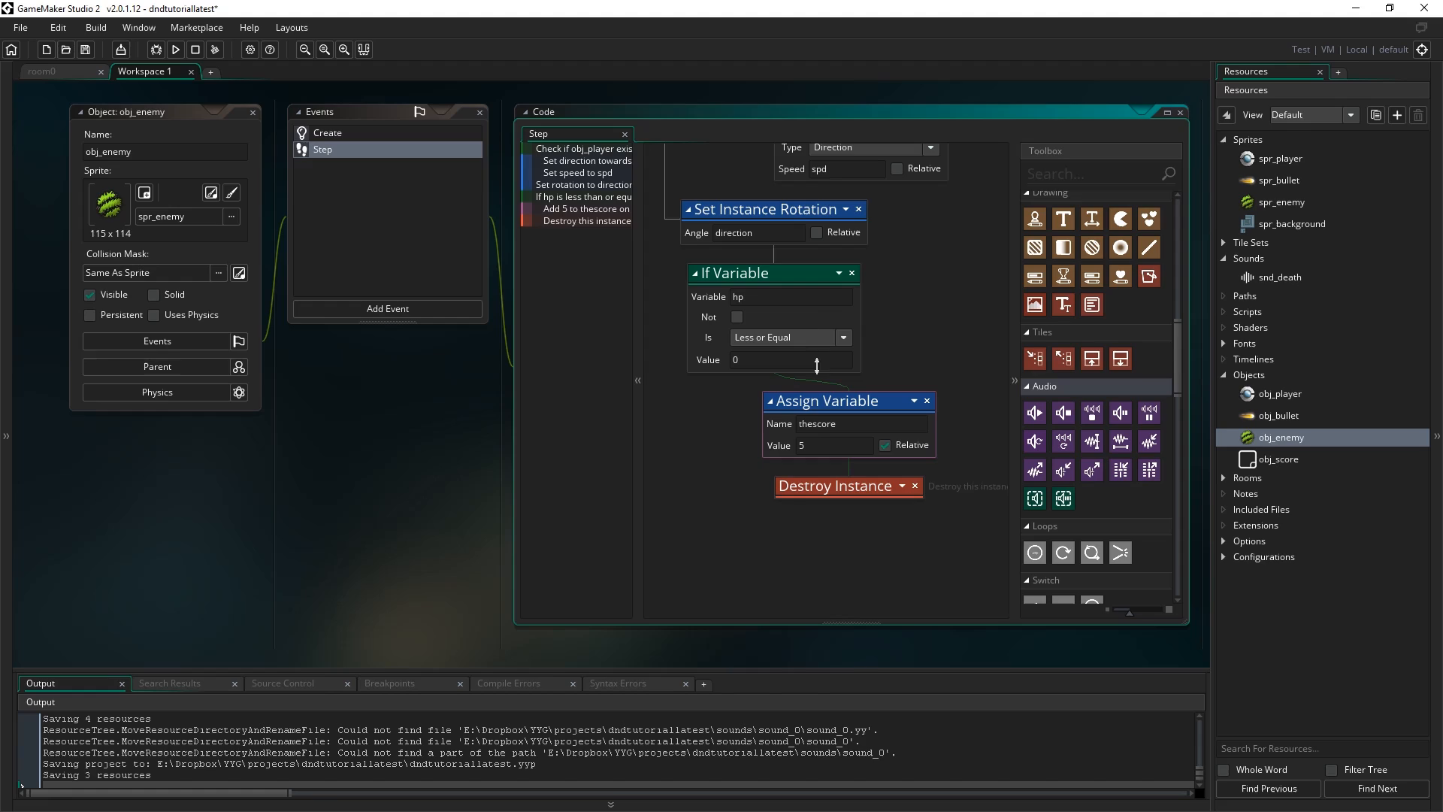
mouse_move(759, 431)
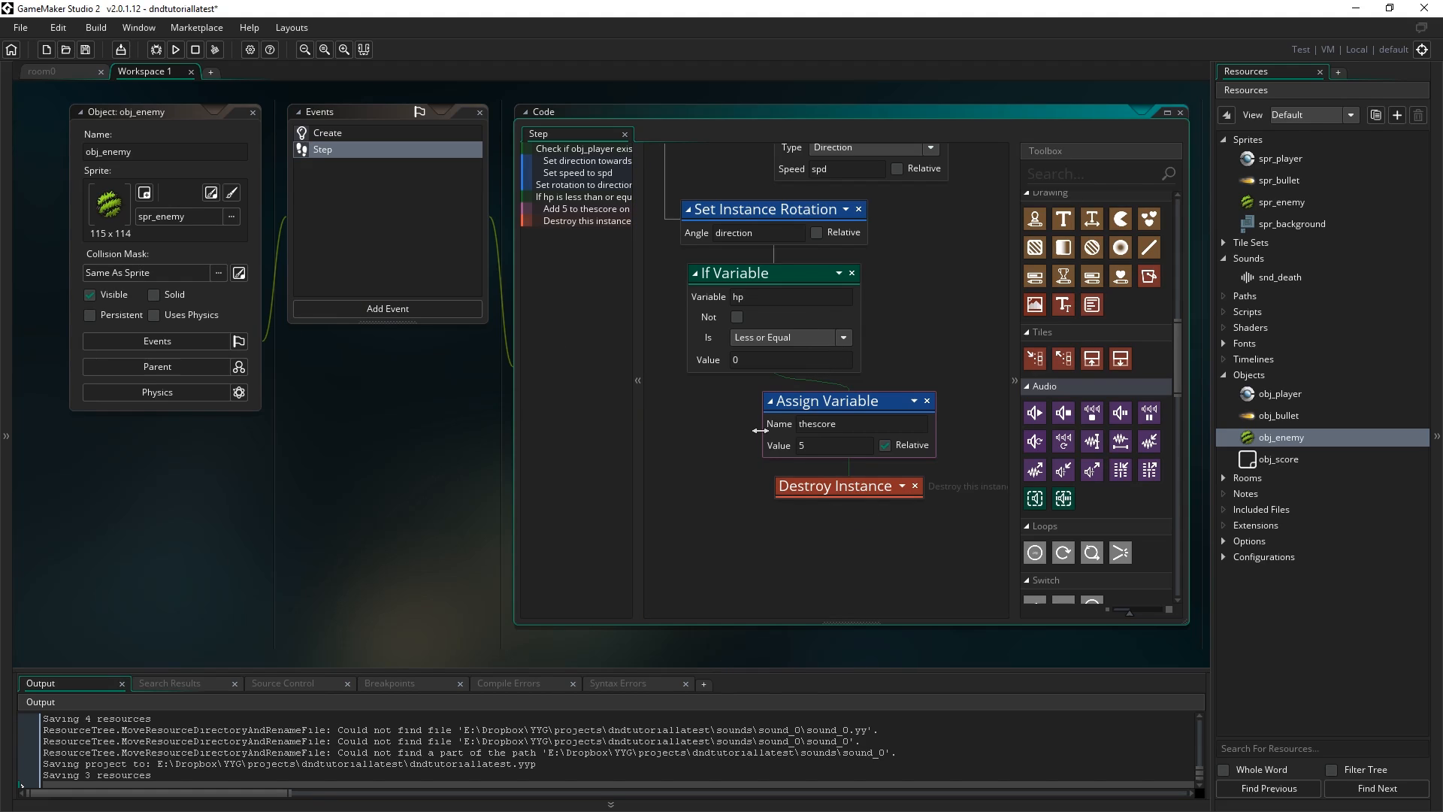
mouse_move(842, 522)
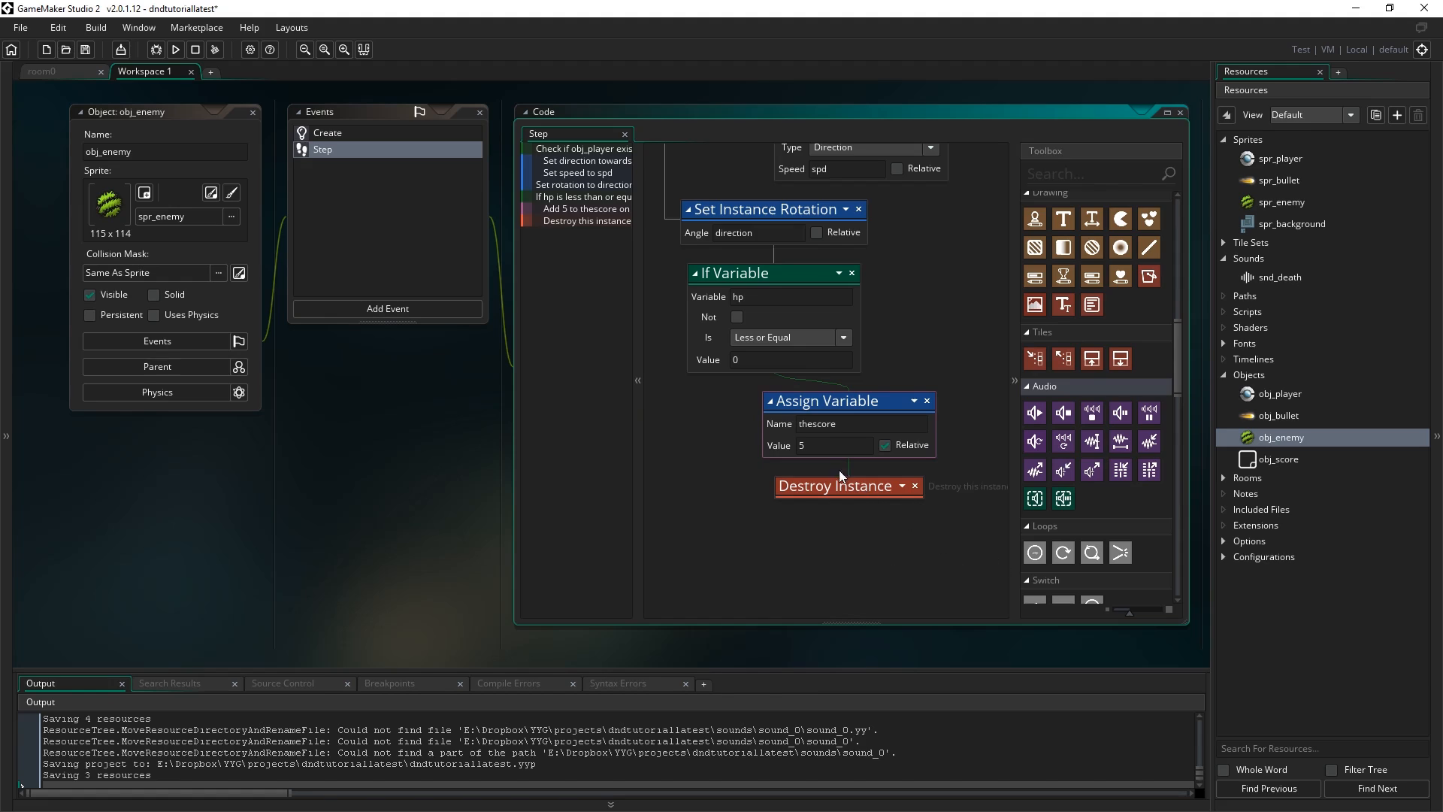
mouse_move(836, 582)
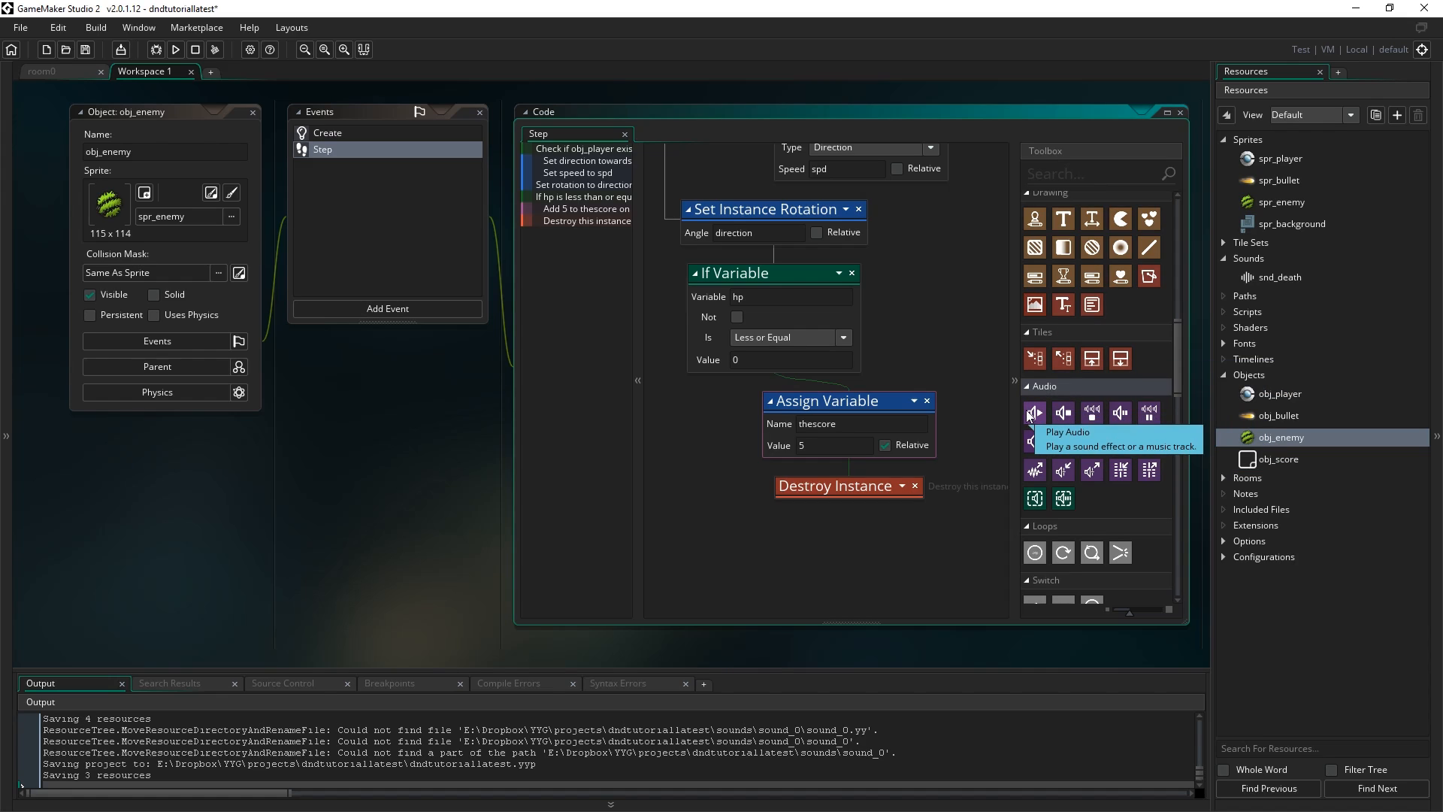
Insert Play Audio between Assign Variable and Destroy Instance and bring up its sound list.
drag(1034, 412, 847, 485)
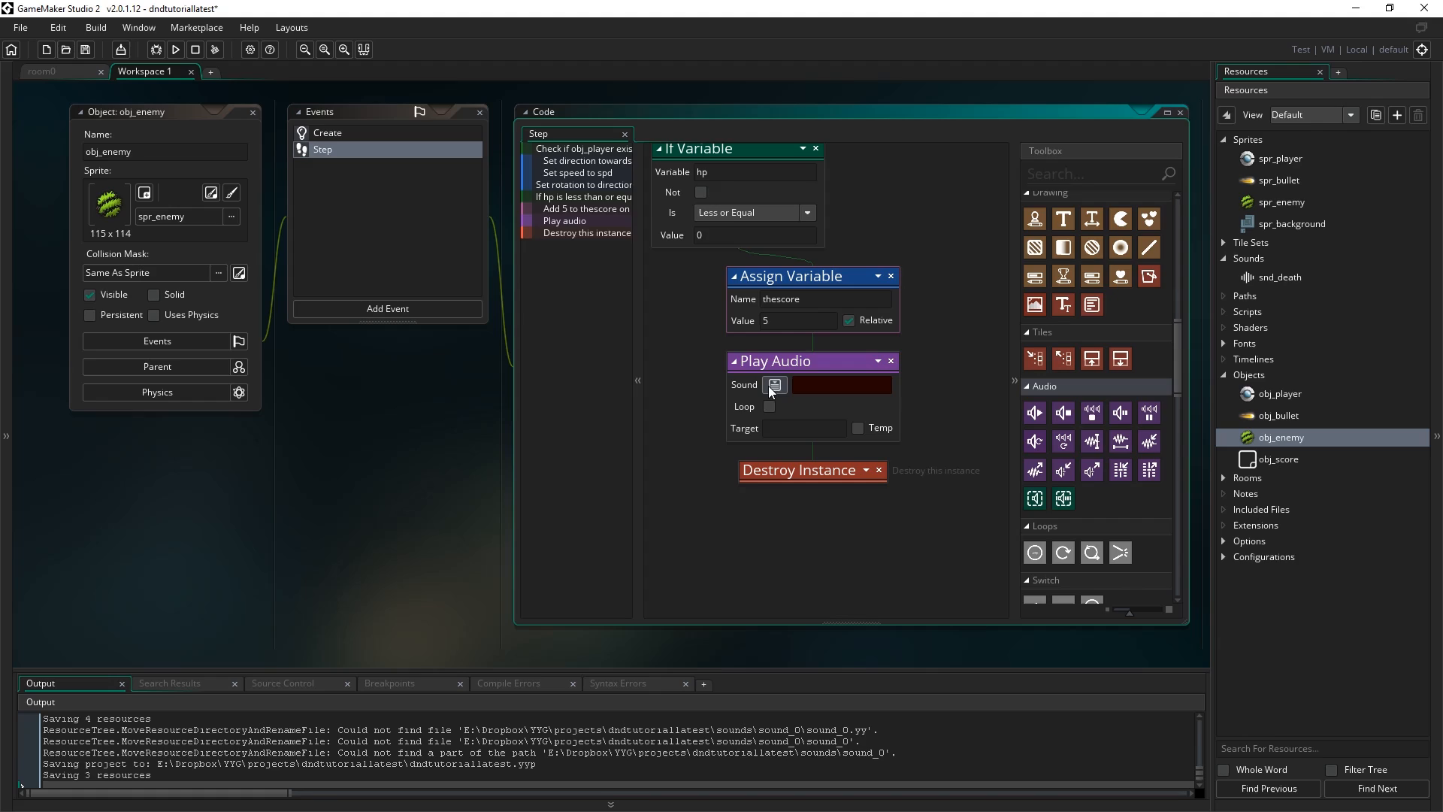
click(774, 385)
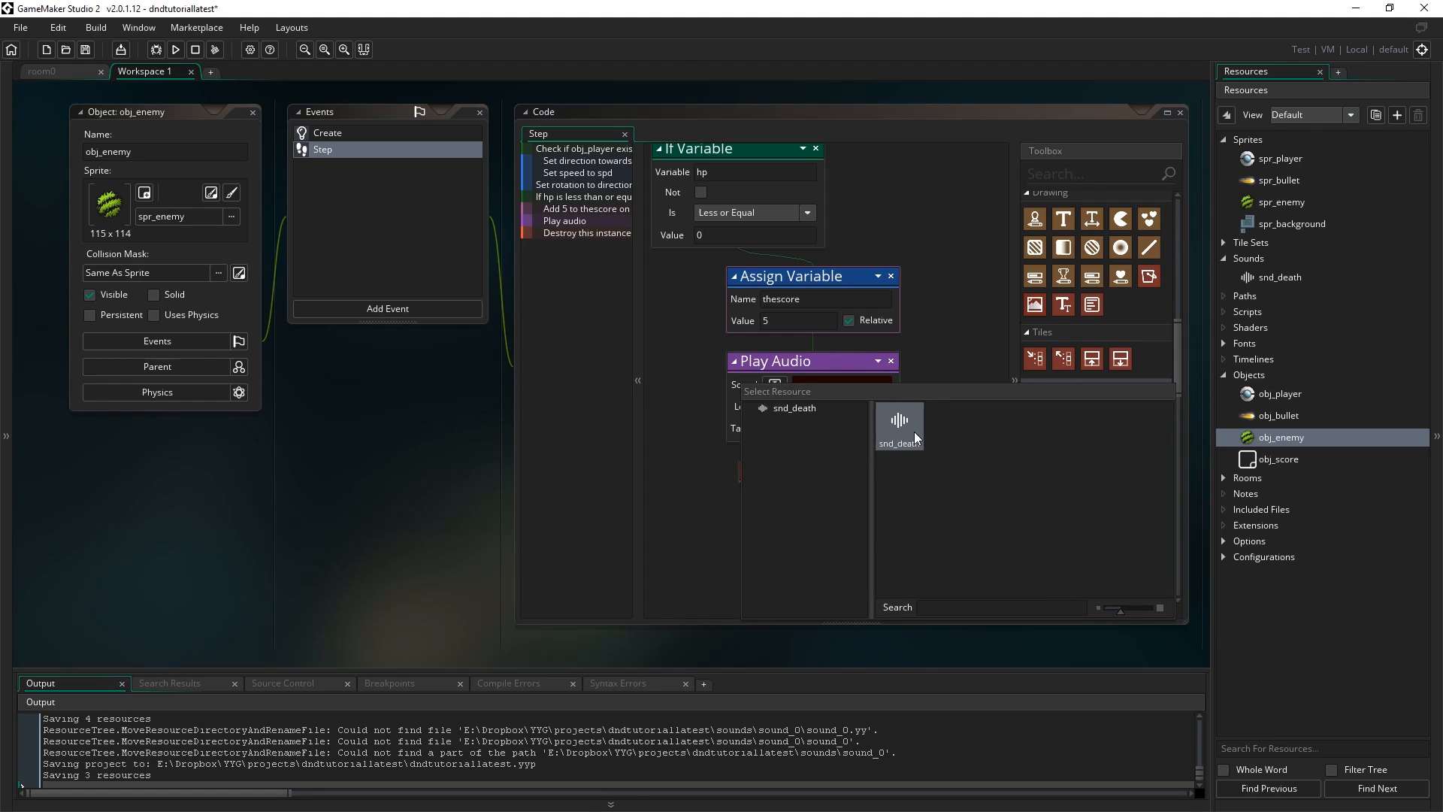
mouse_move(906, 429)
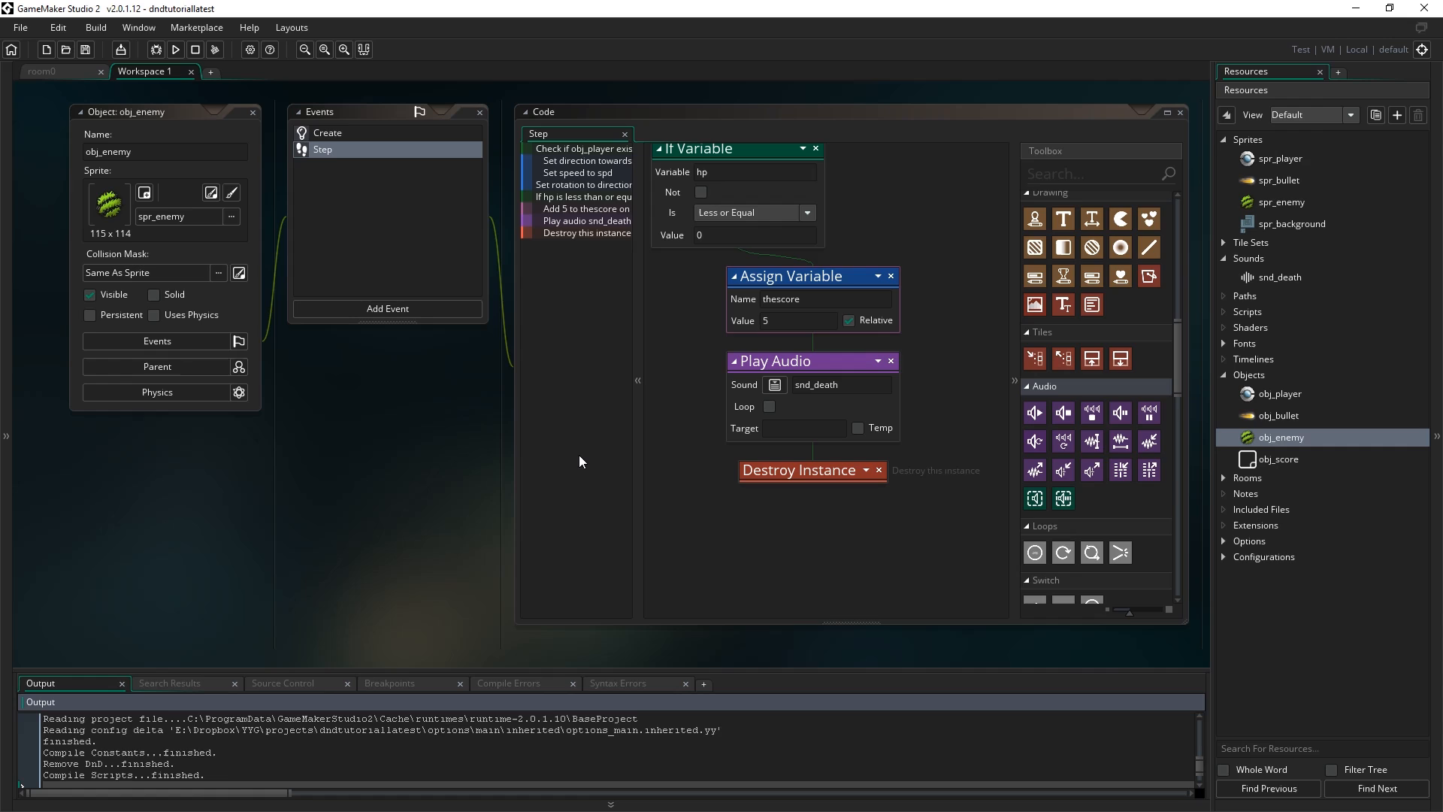
click(175, 50)
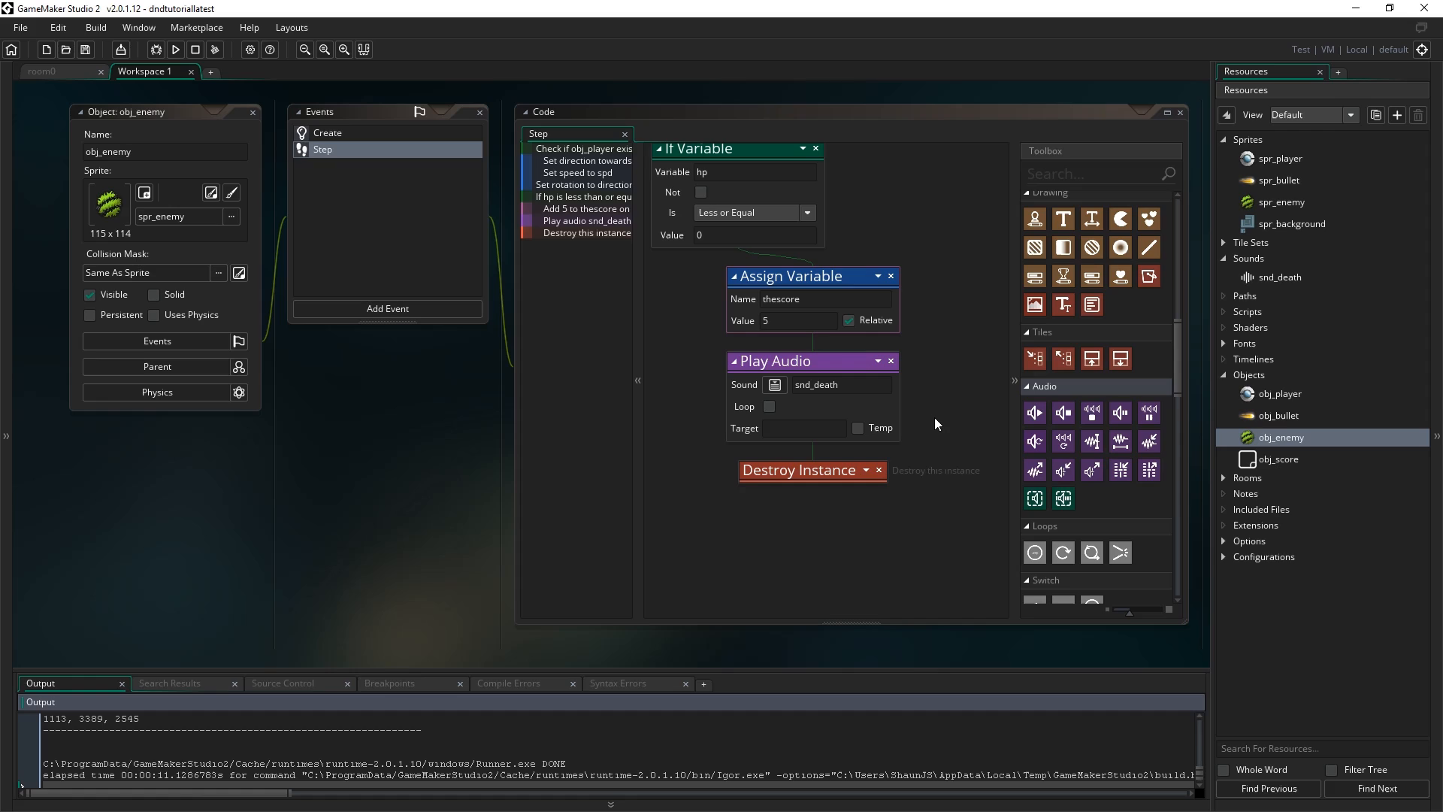
mouse_move(939, 573)
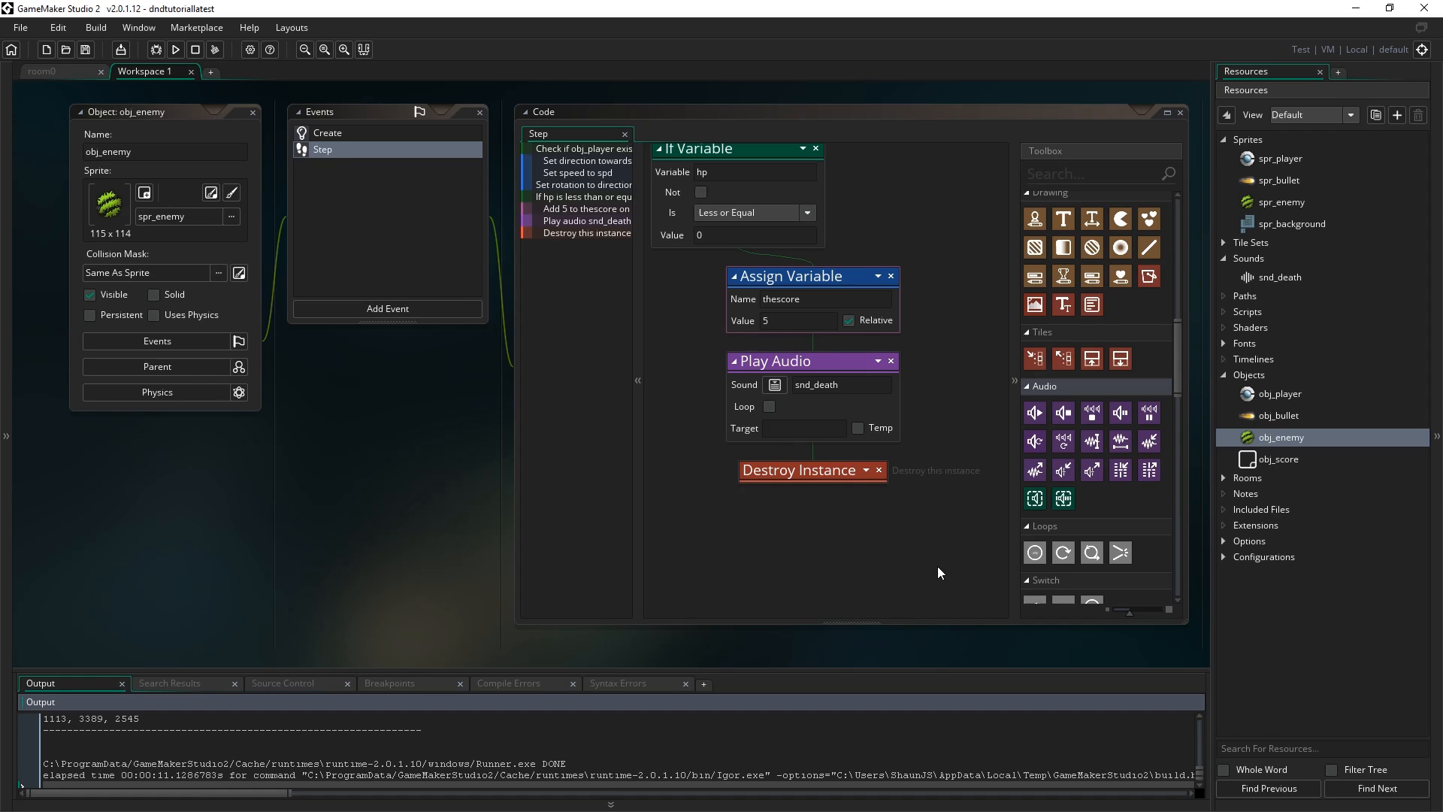
mouse_move(118, 327)
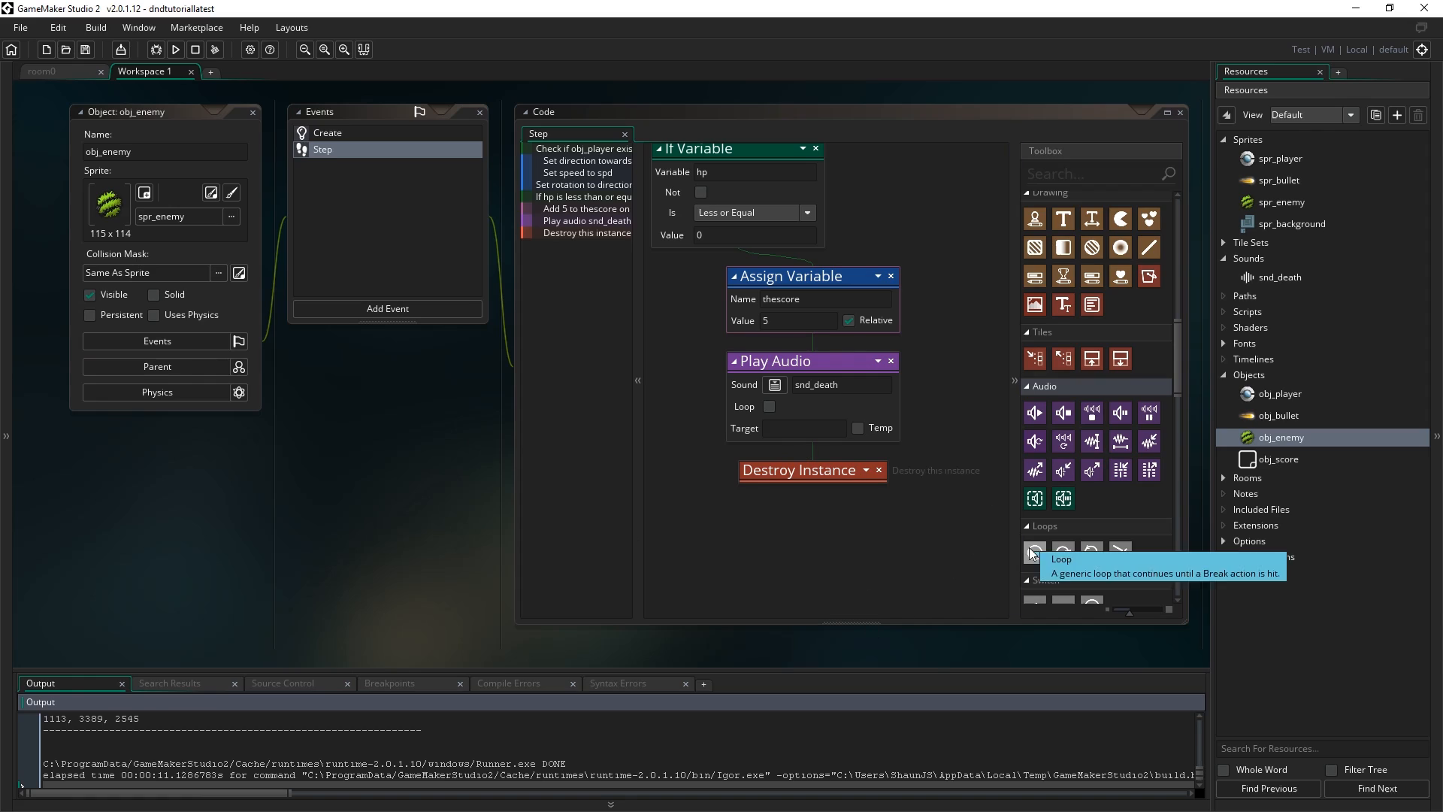
mouse_move(965, 502)
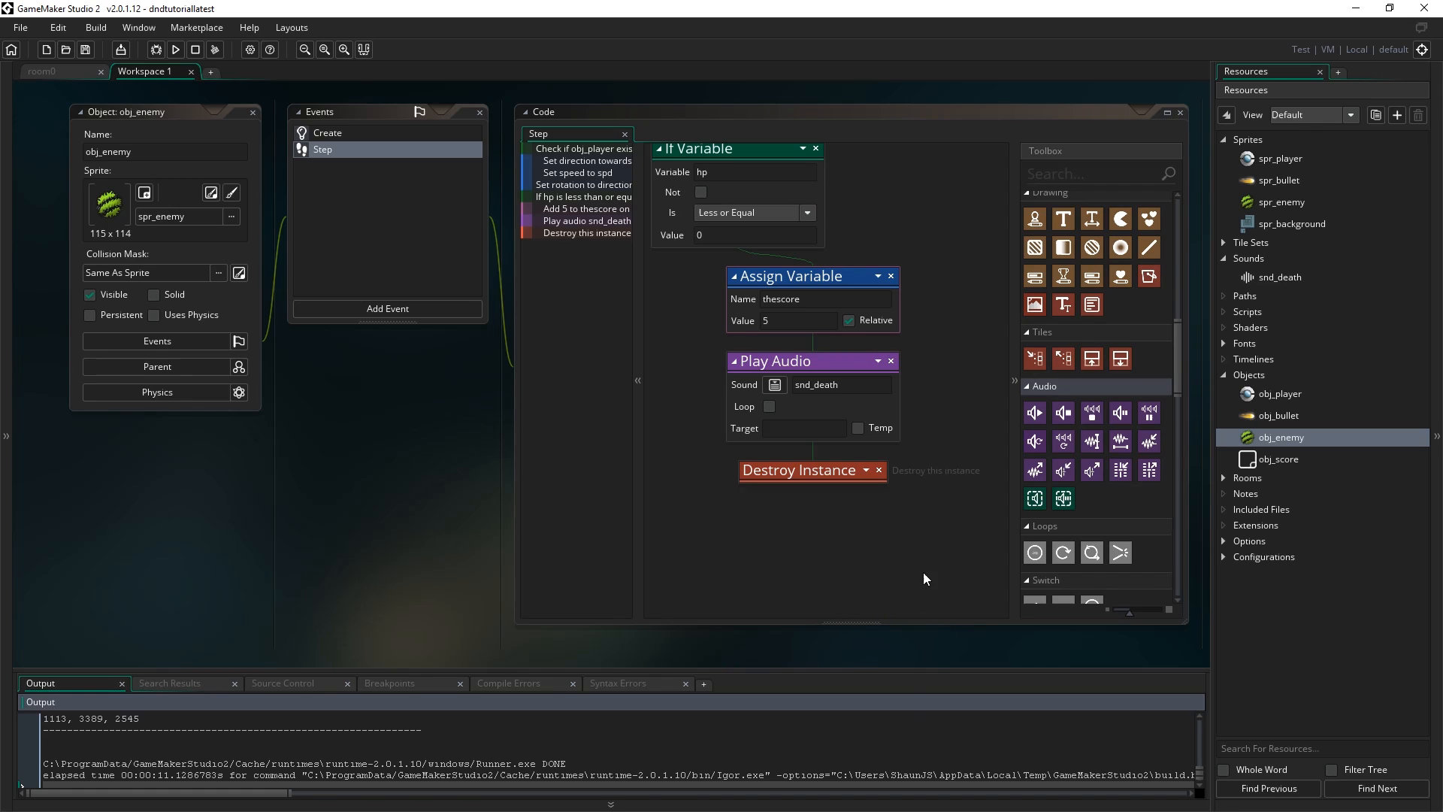
mouse_move(782, 651)
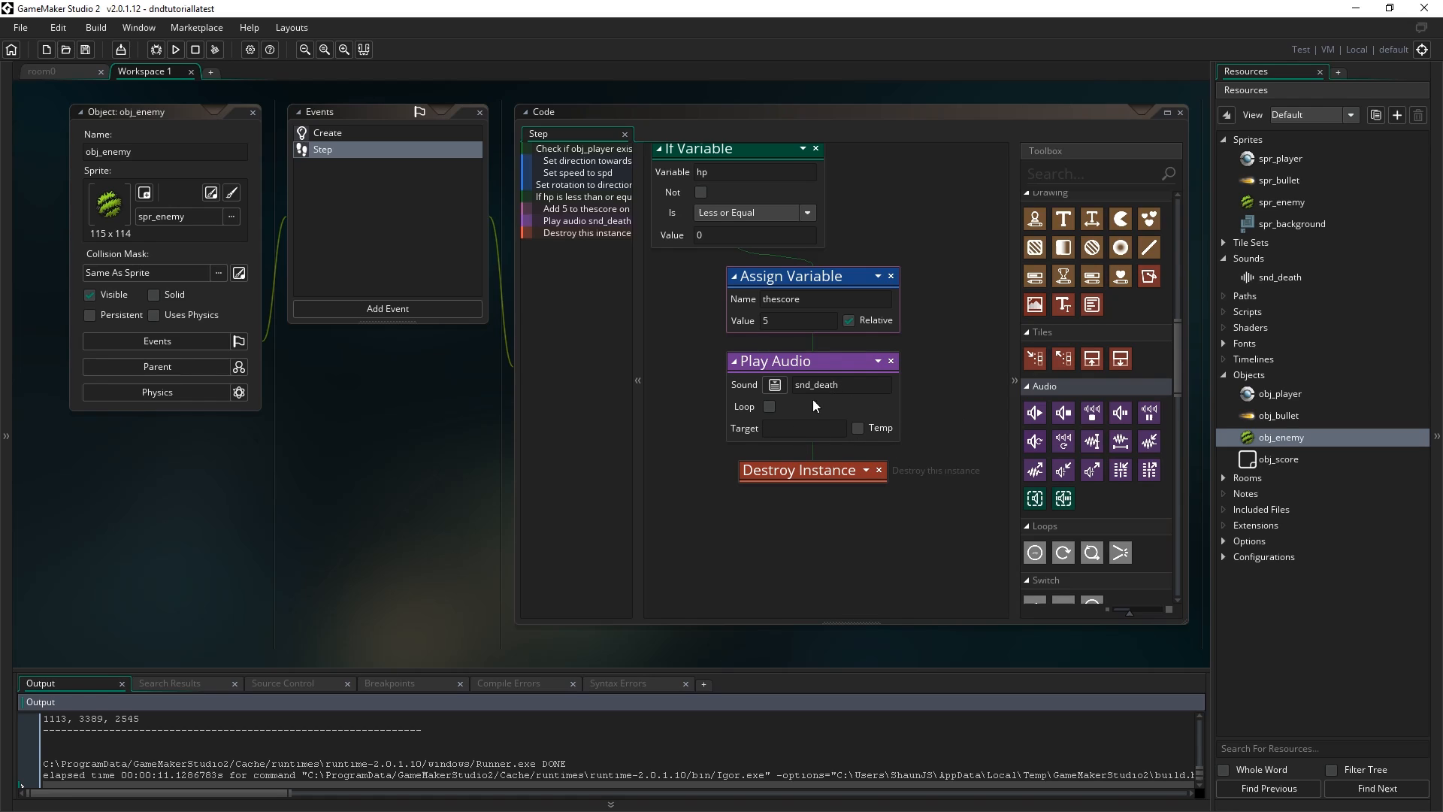
mouse_move(968, 439)
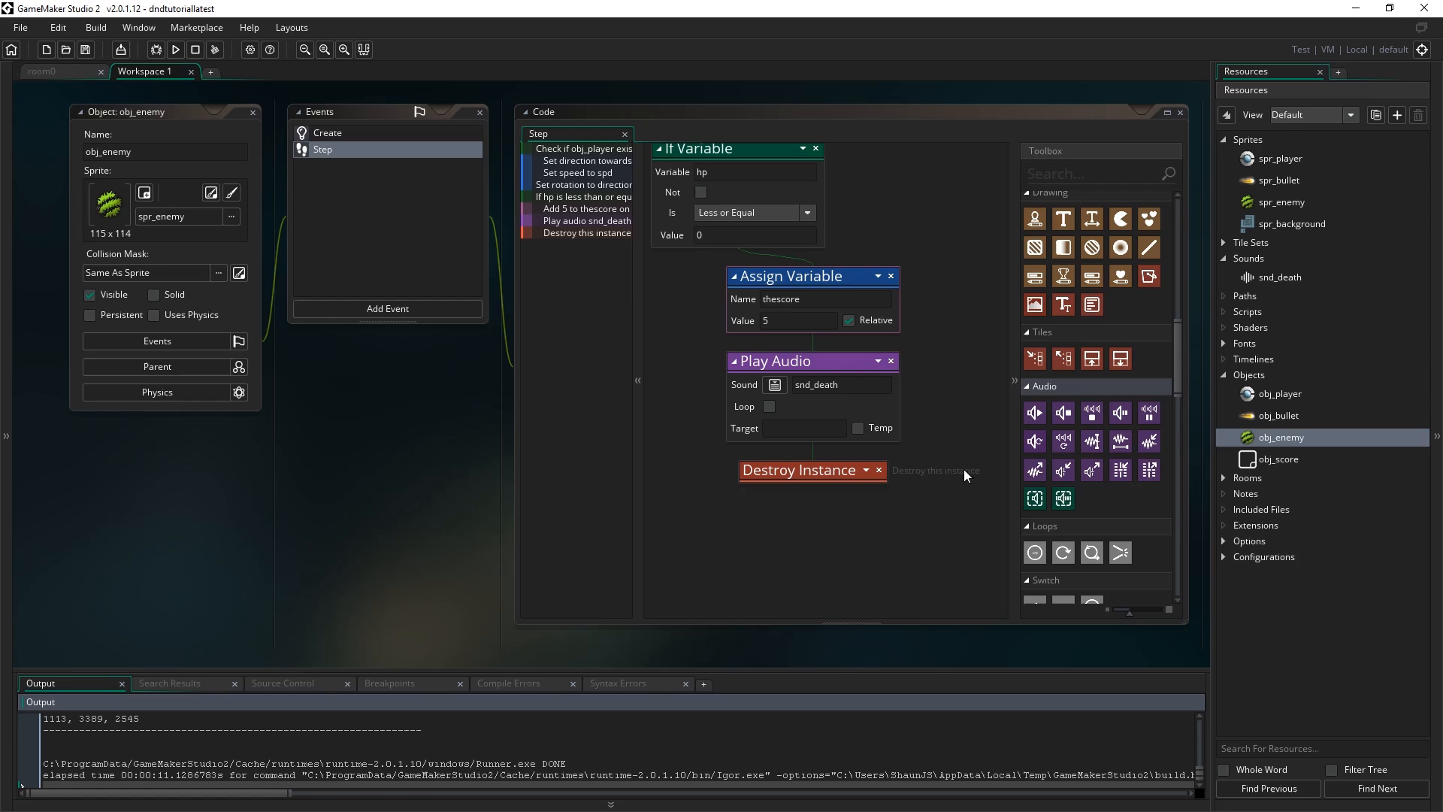
mouse_move(1119, 442)
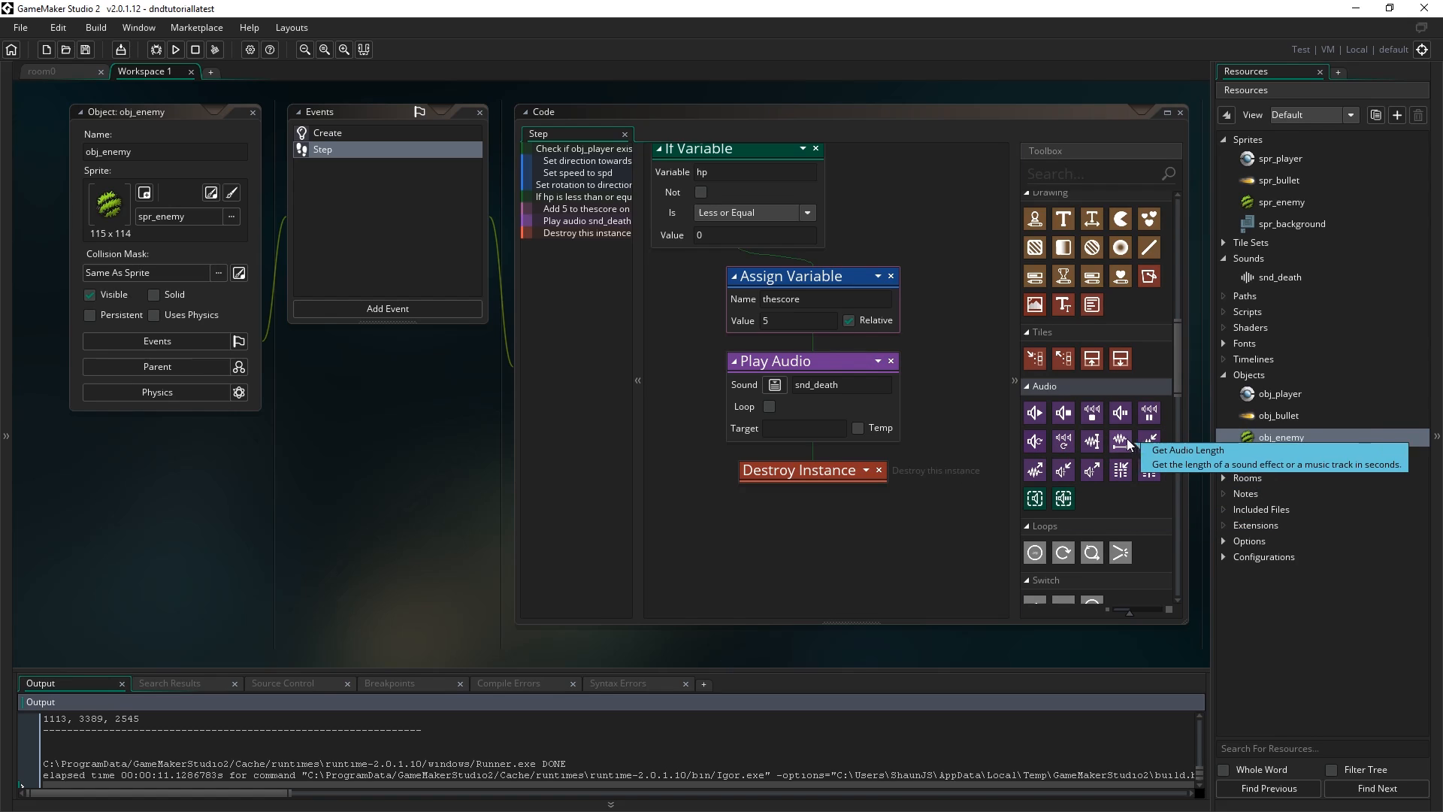
mouse_move(1148, 442)
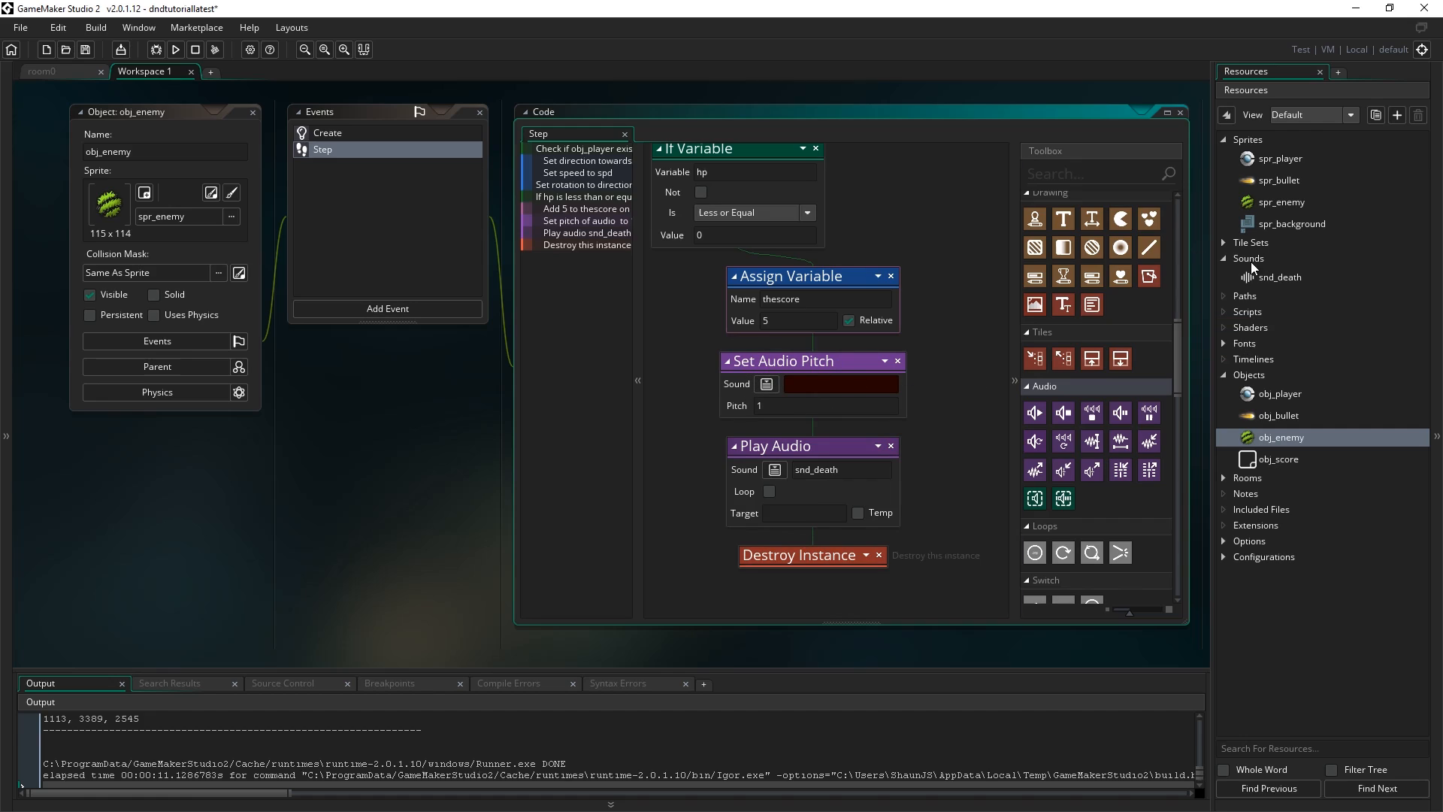
mouse_move(745, 512)
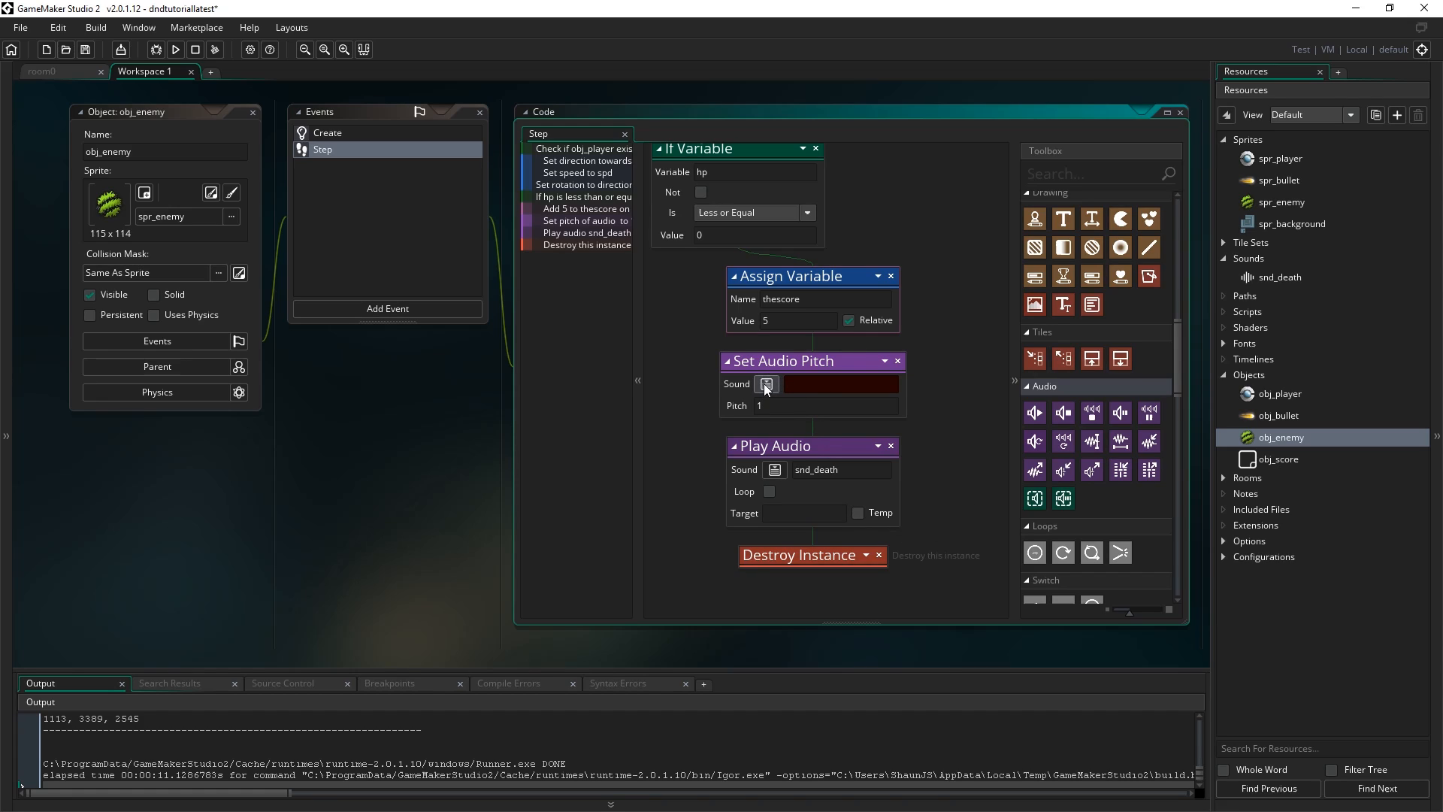
Choose snd_death as the Set Audio Pitch action's sound from the resource picker.
click(766, 384)
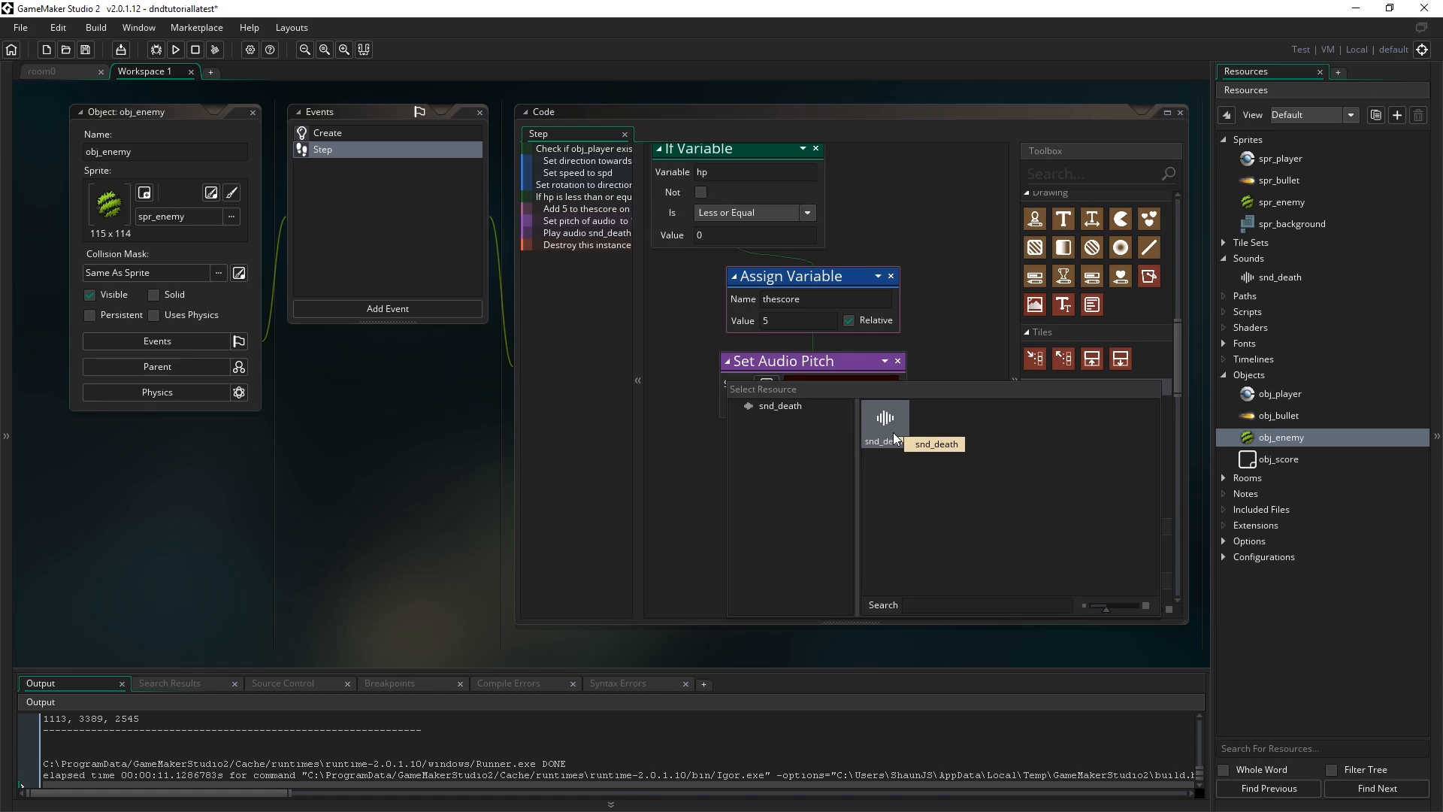
click(887, 419)
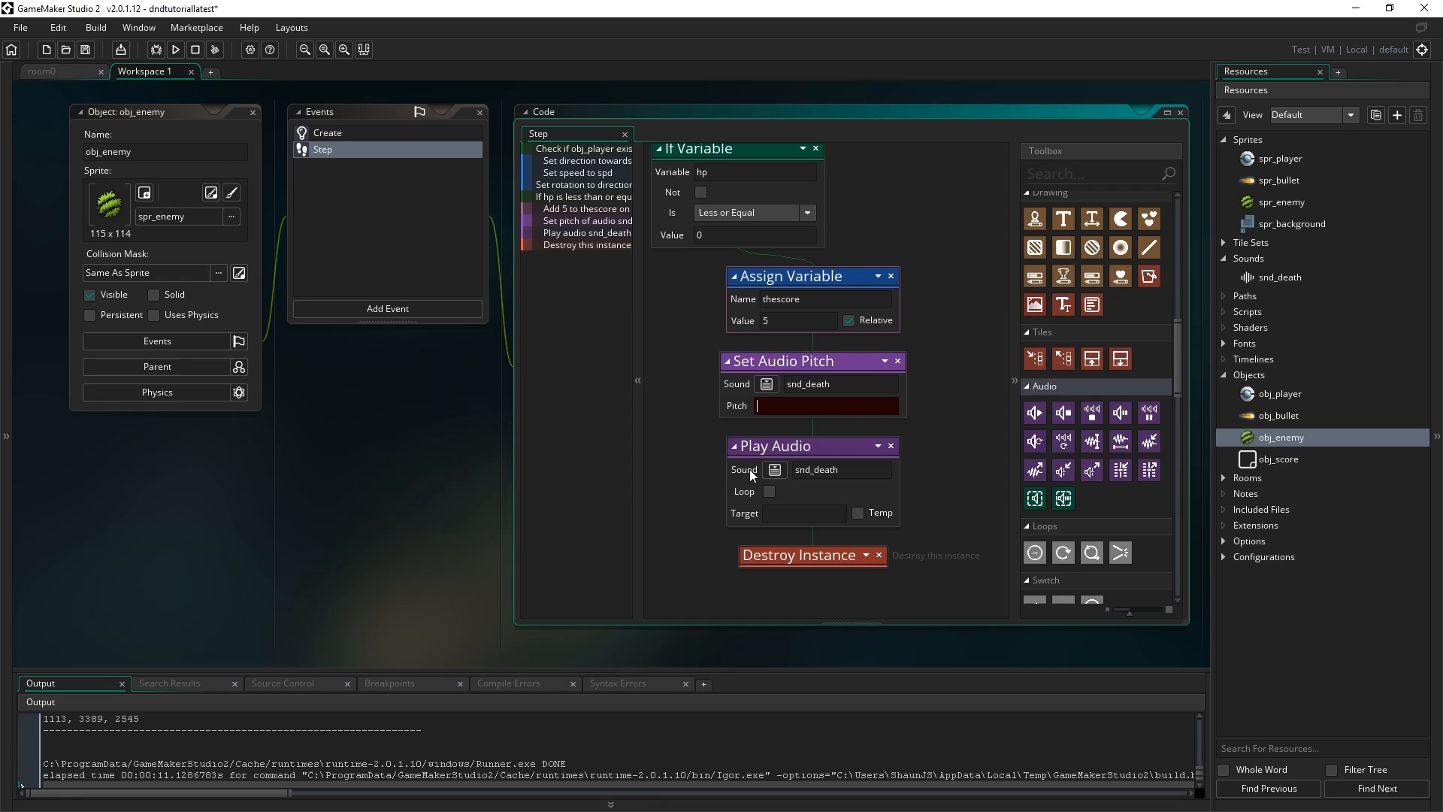
Enter random_range(0.8,1.2) as the Set Audio Pitch value and commit it.
text(random)
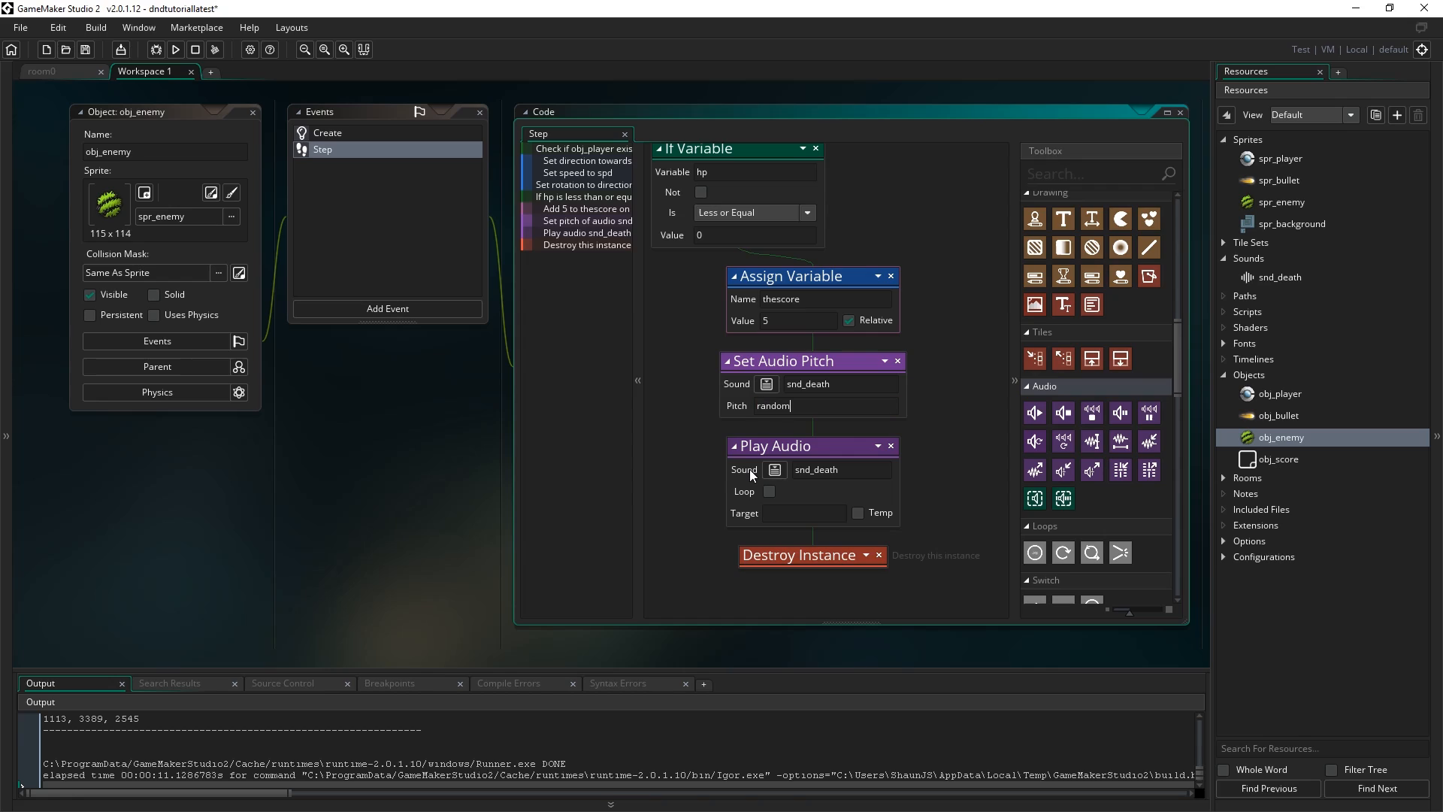
text(_range()
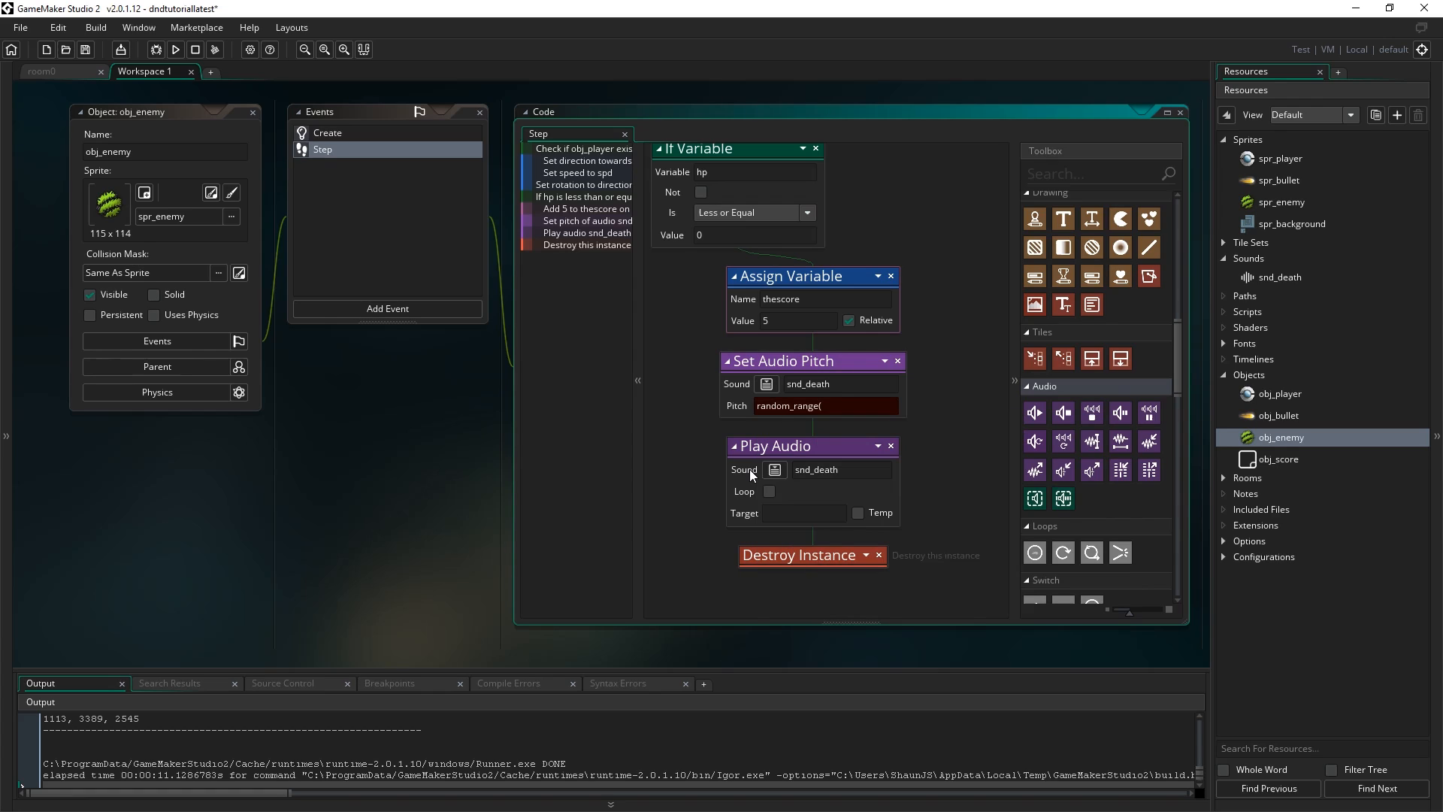
text(0.8,)
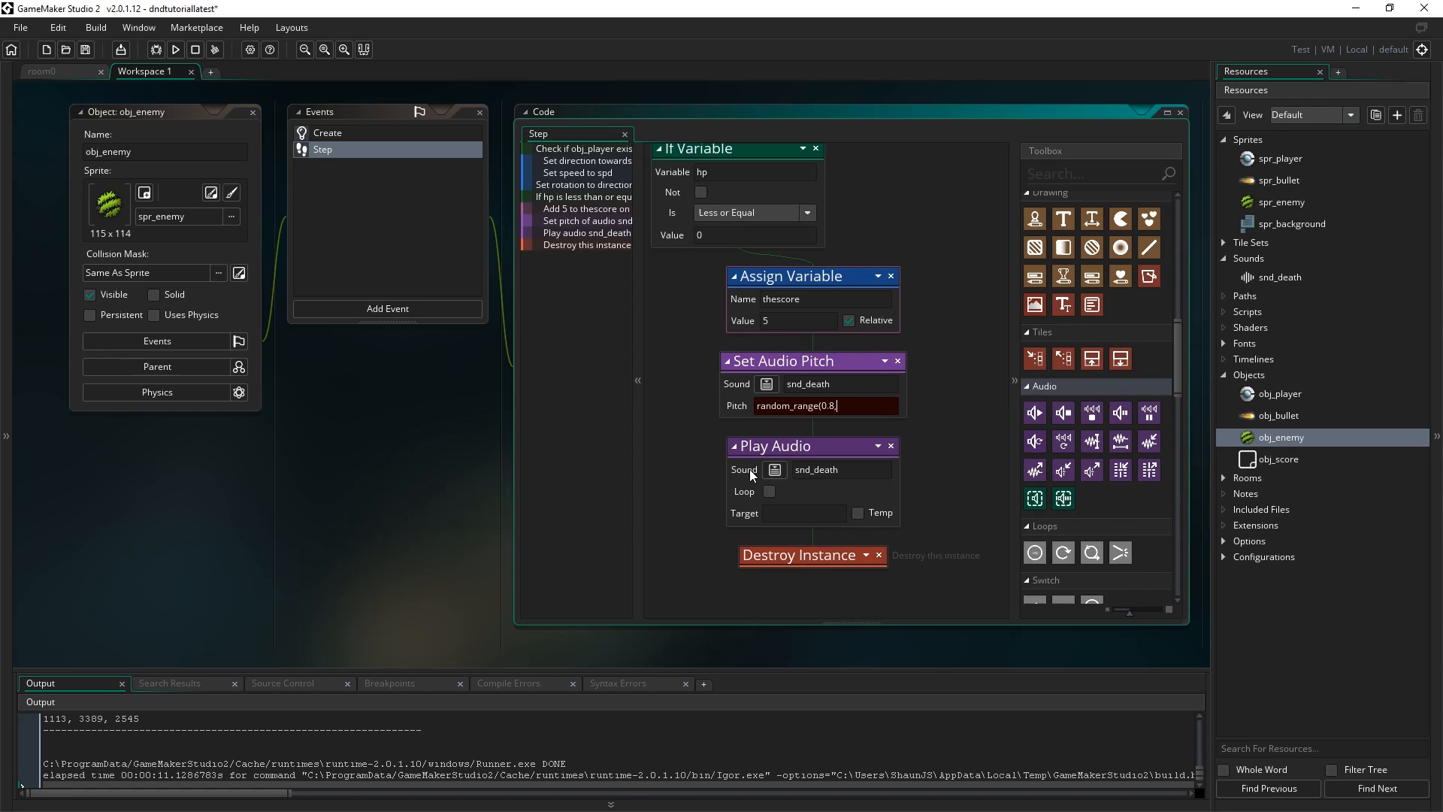
text(1.2))
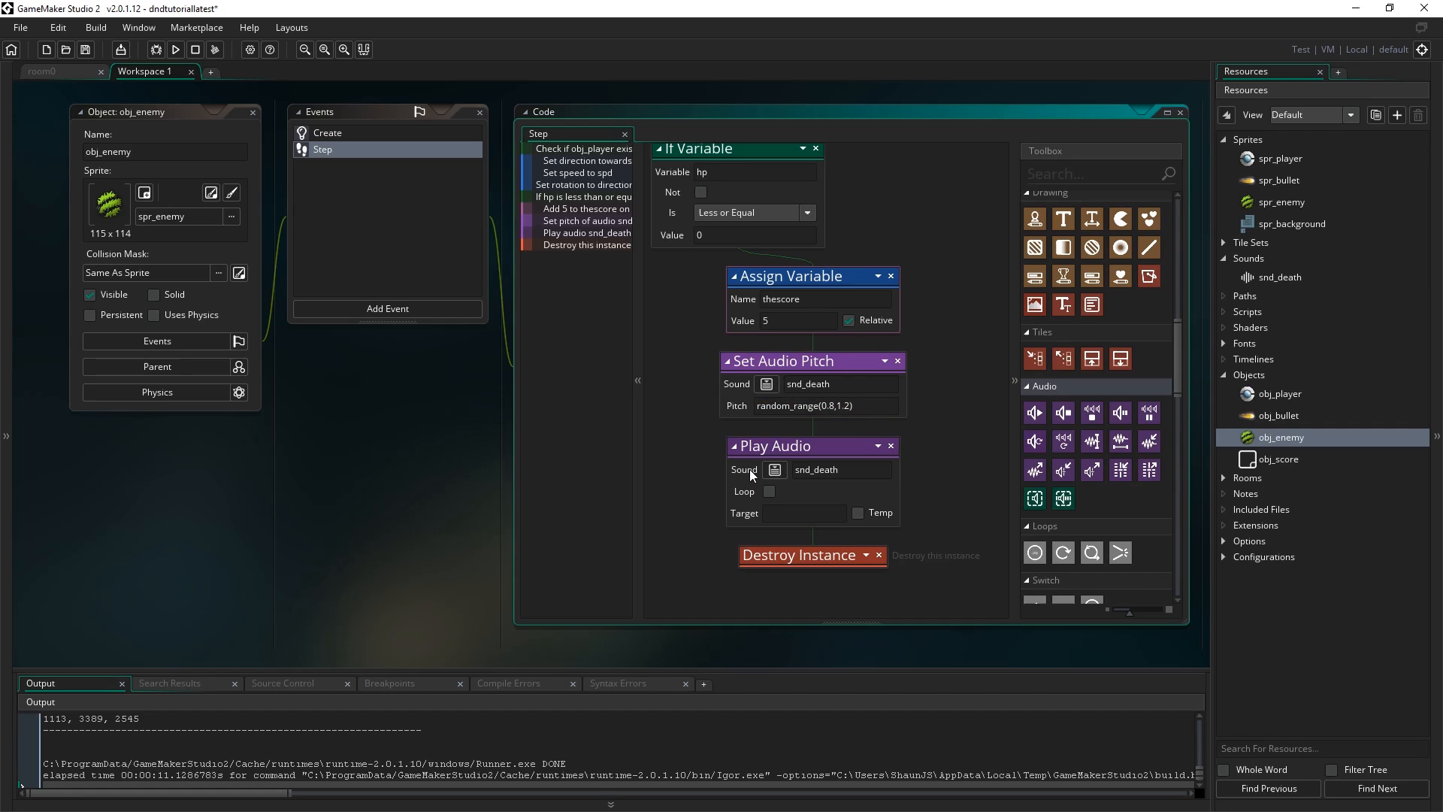
click(819, 405)
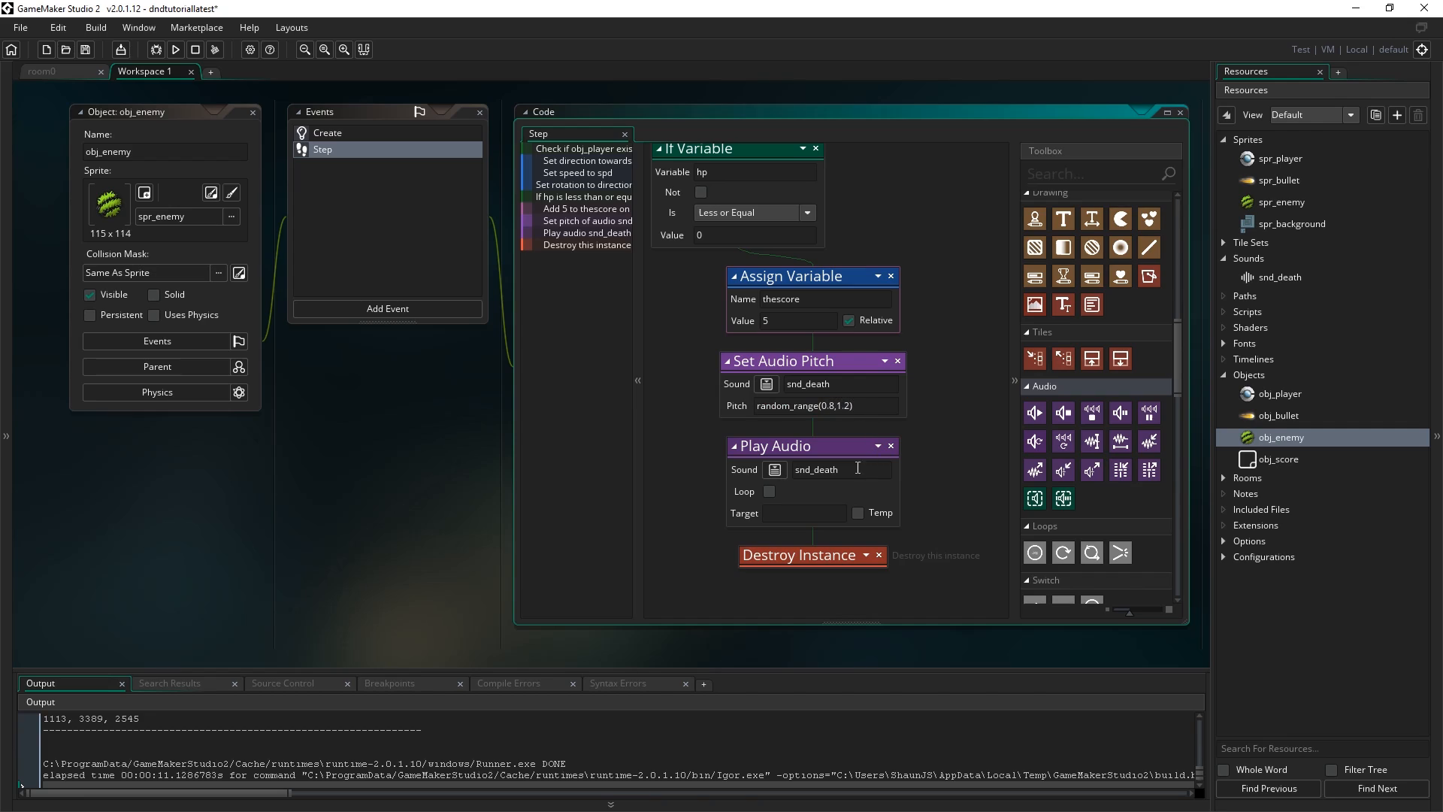
mouse_move(802, 419)
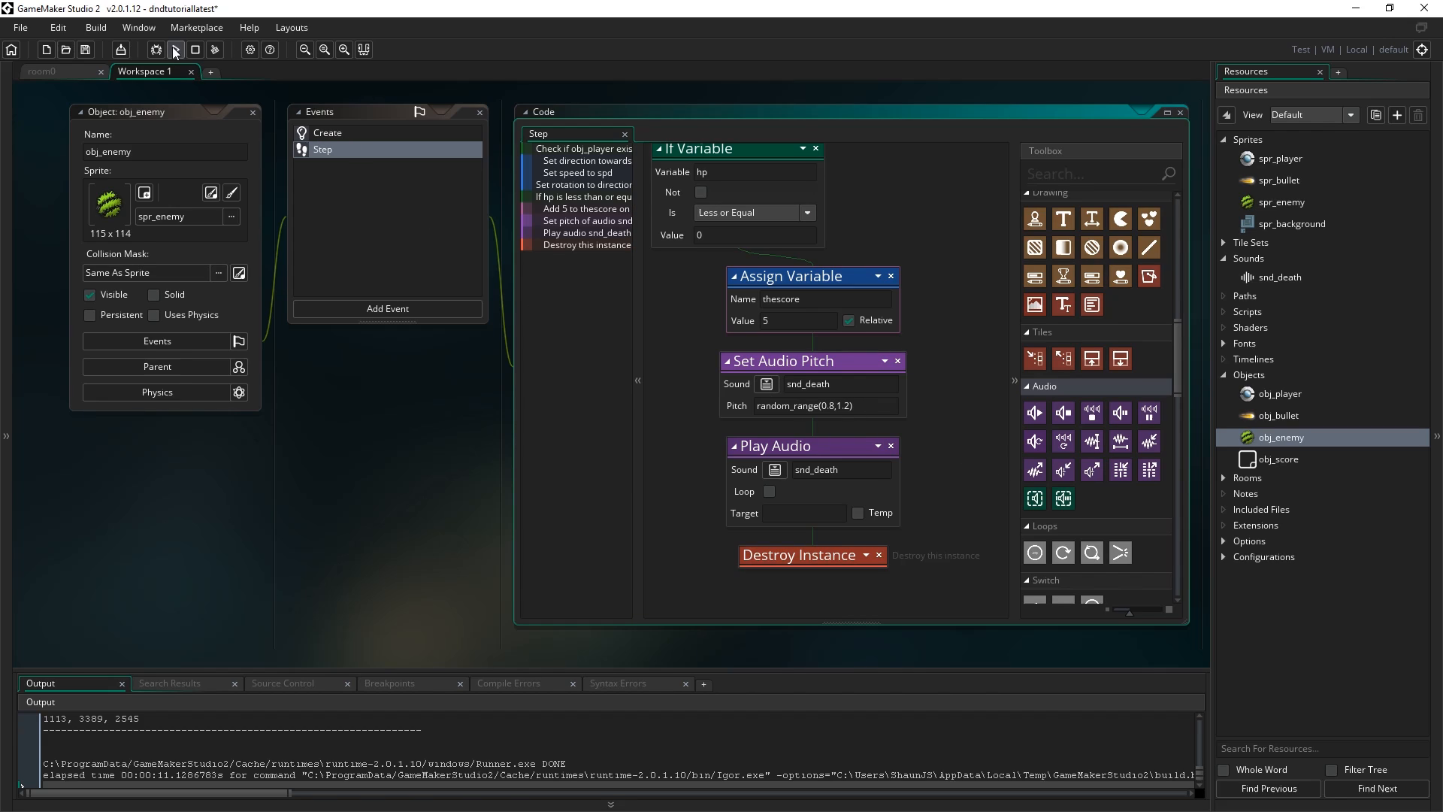
click(175, 50)
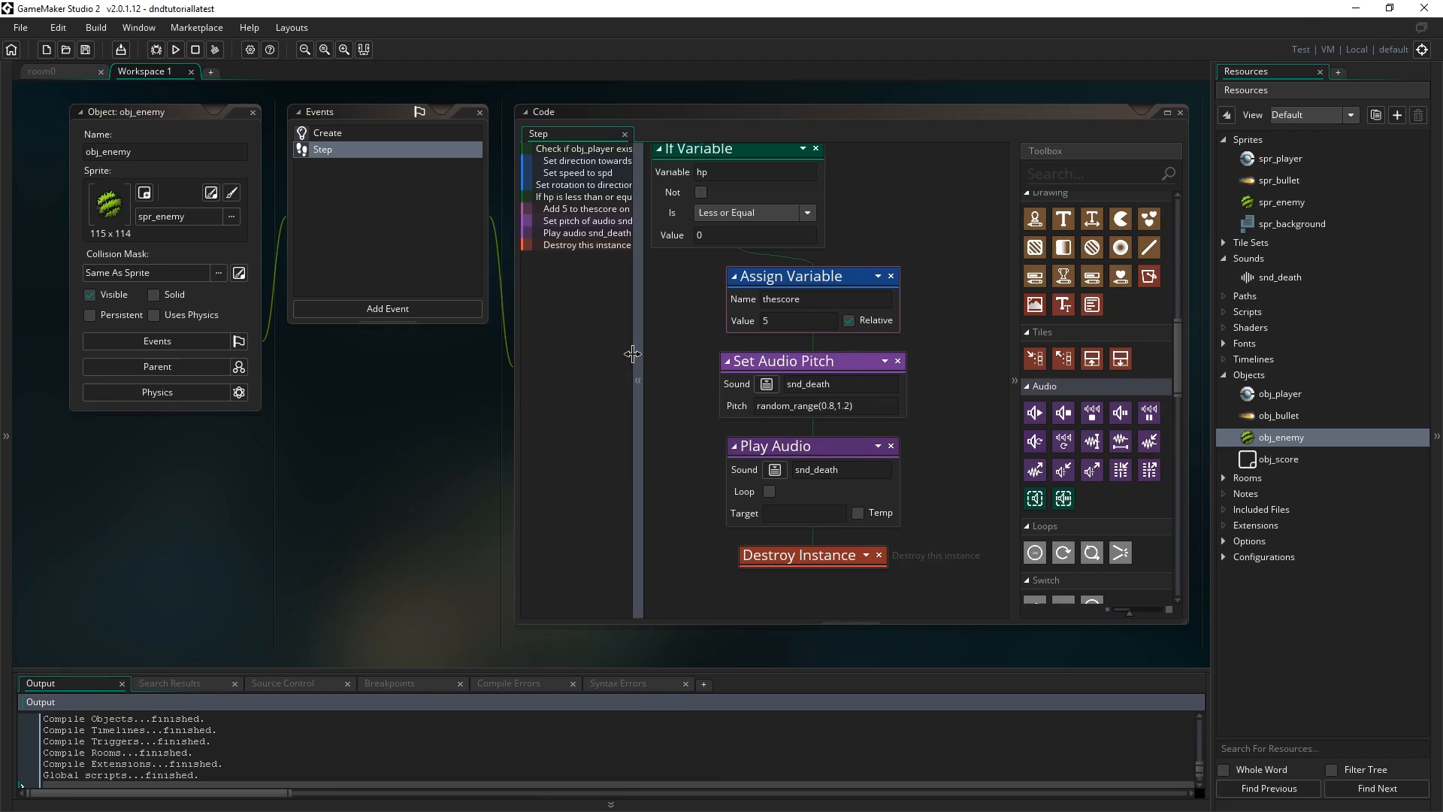
click(174, 50)
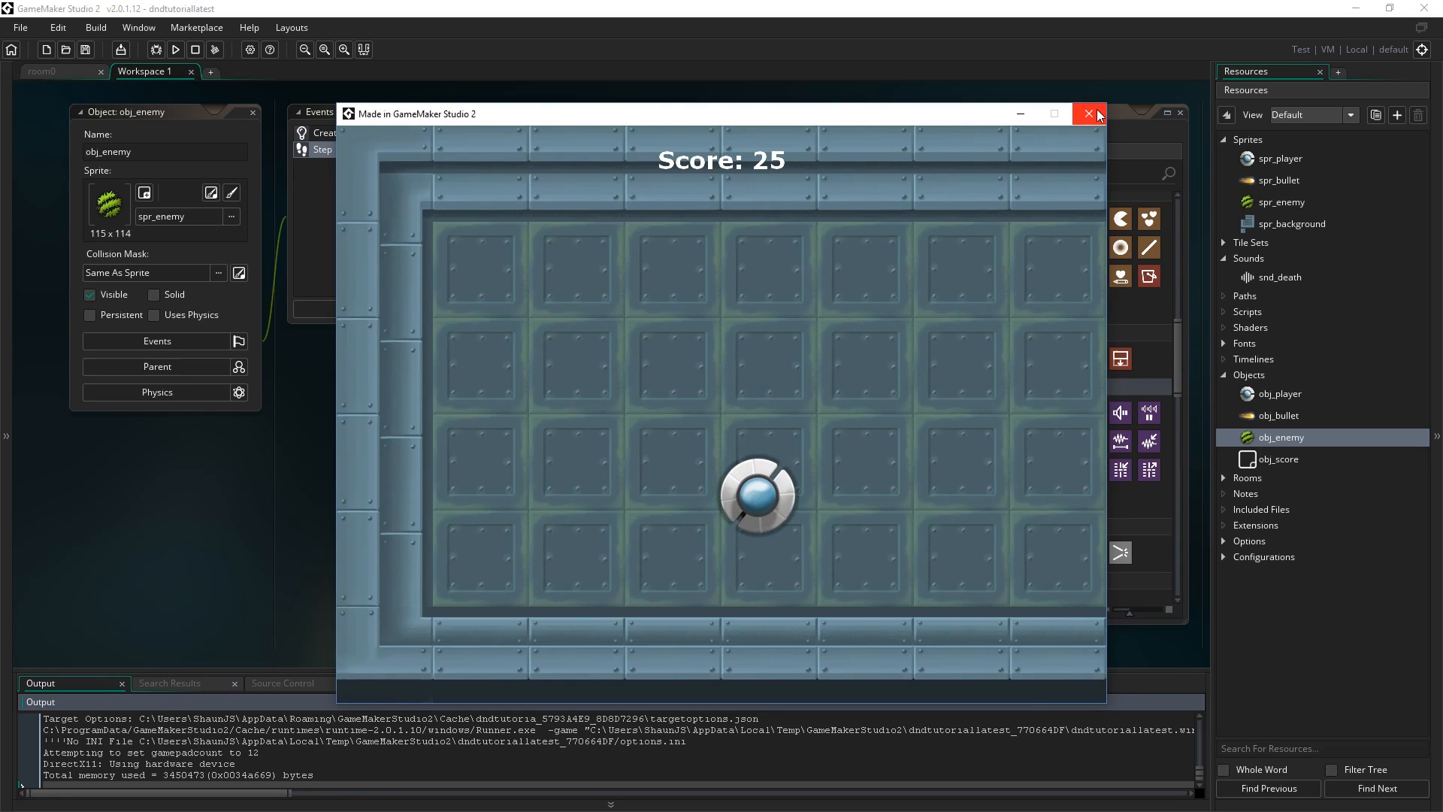
click(1087, 114)
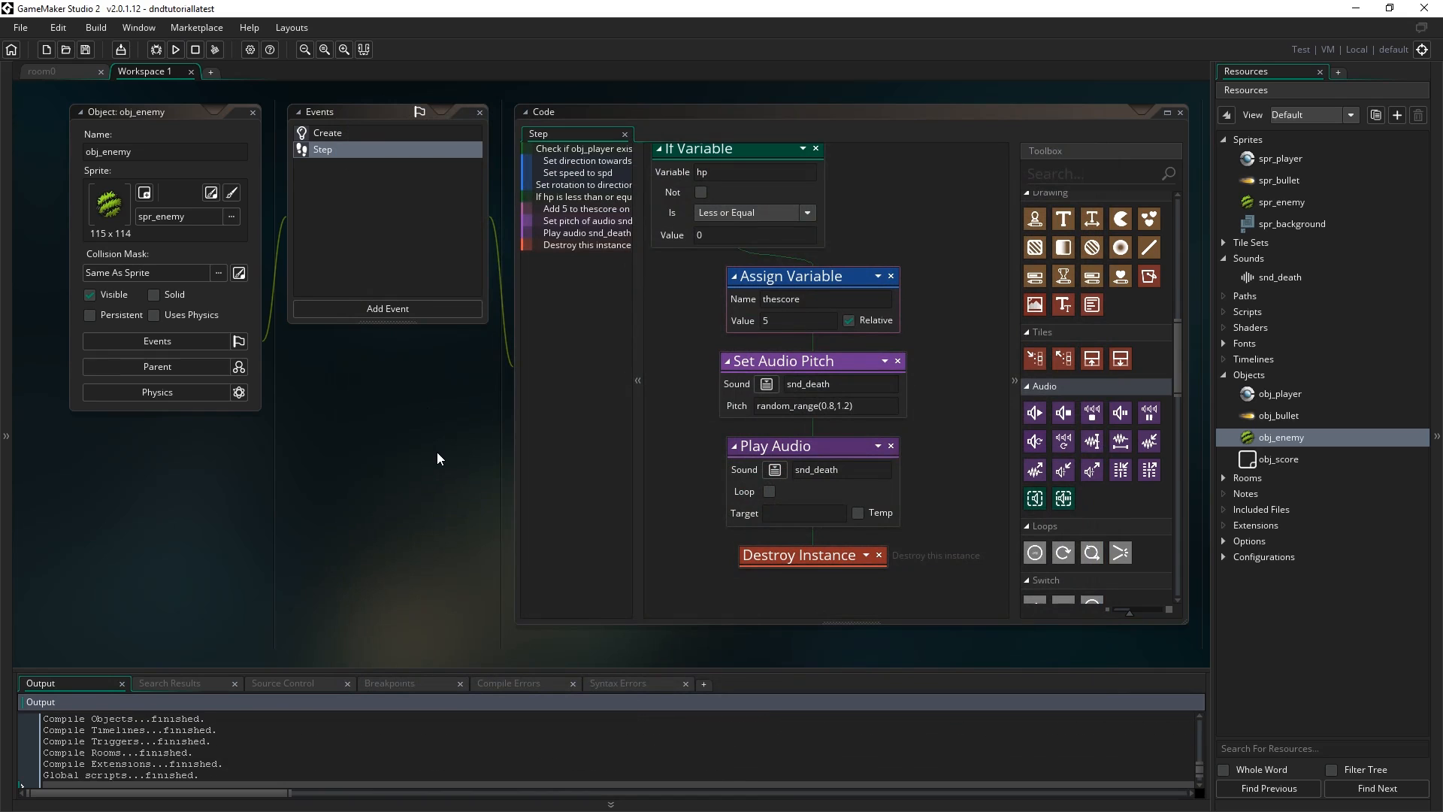
click(175, 49)
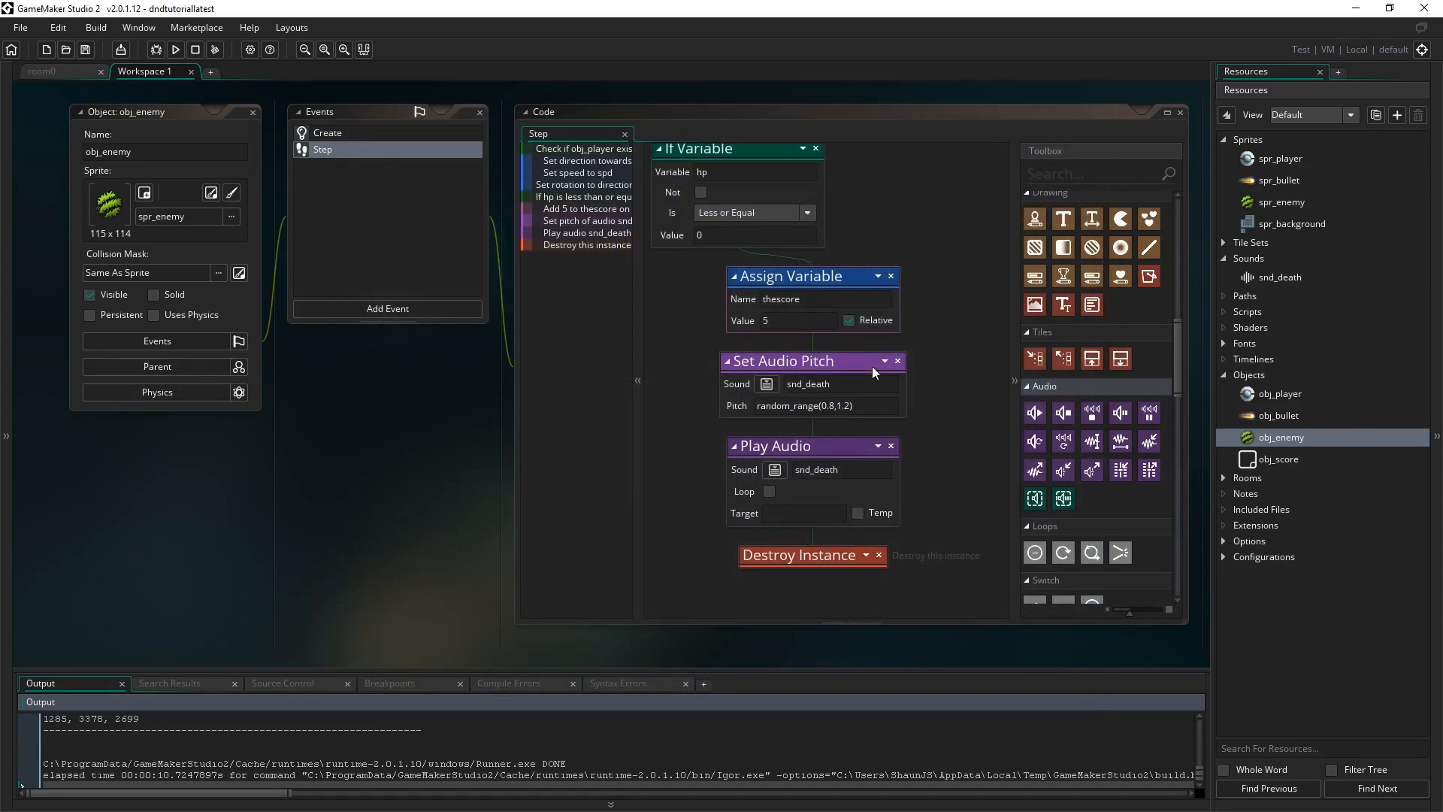
mouse_move(844, 582)
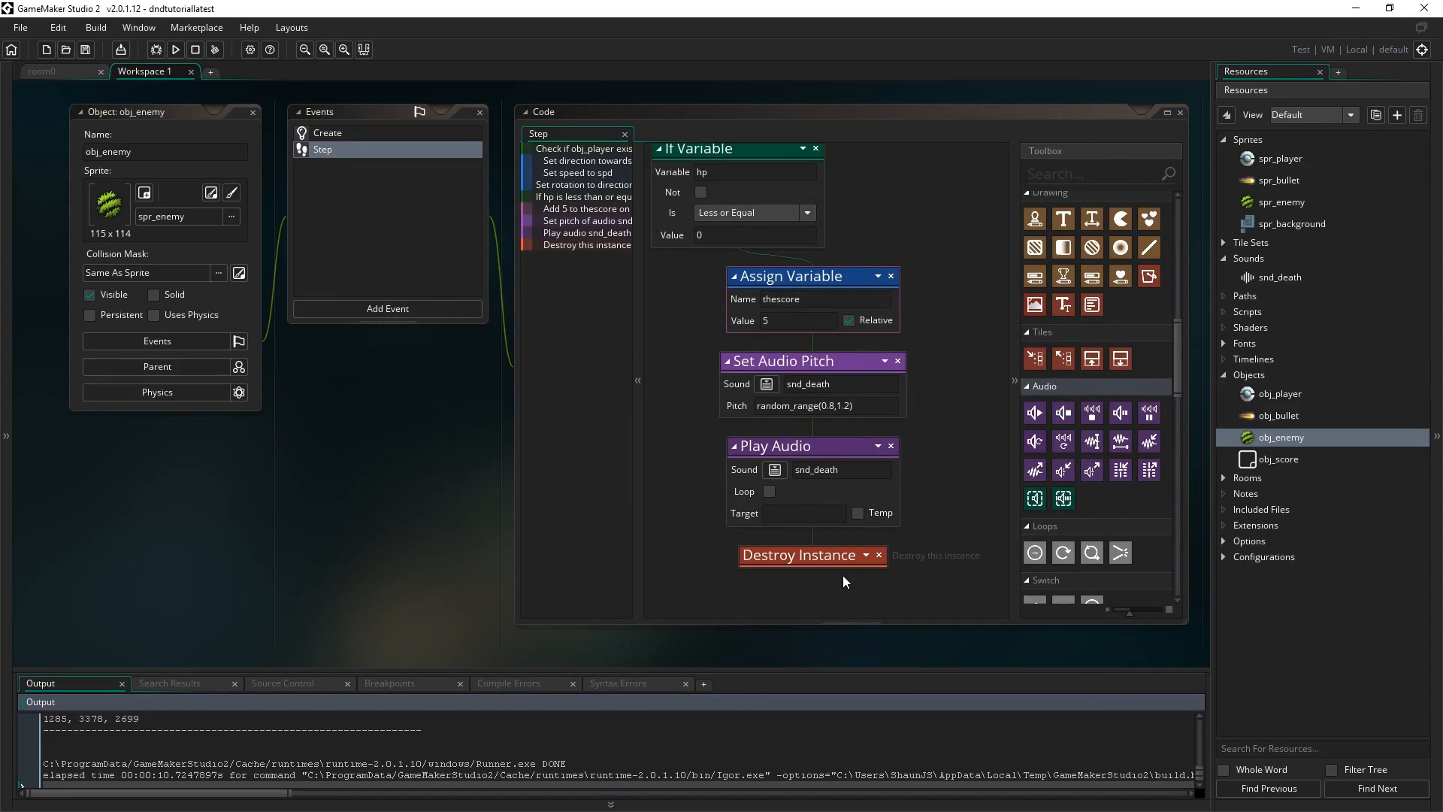
mouse_move(441, 525)
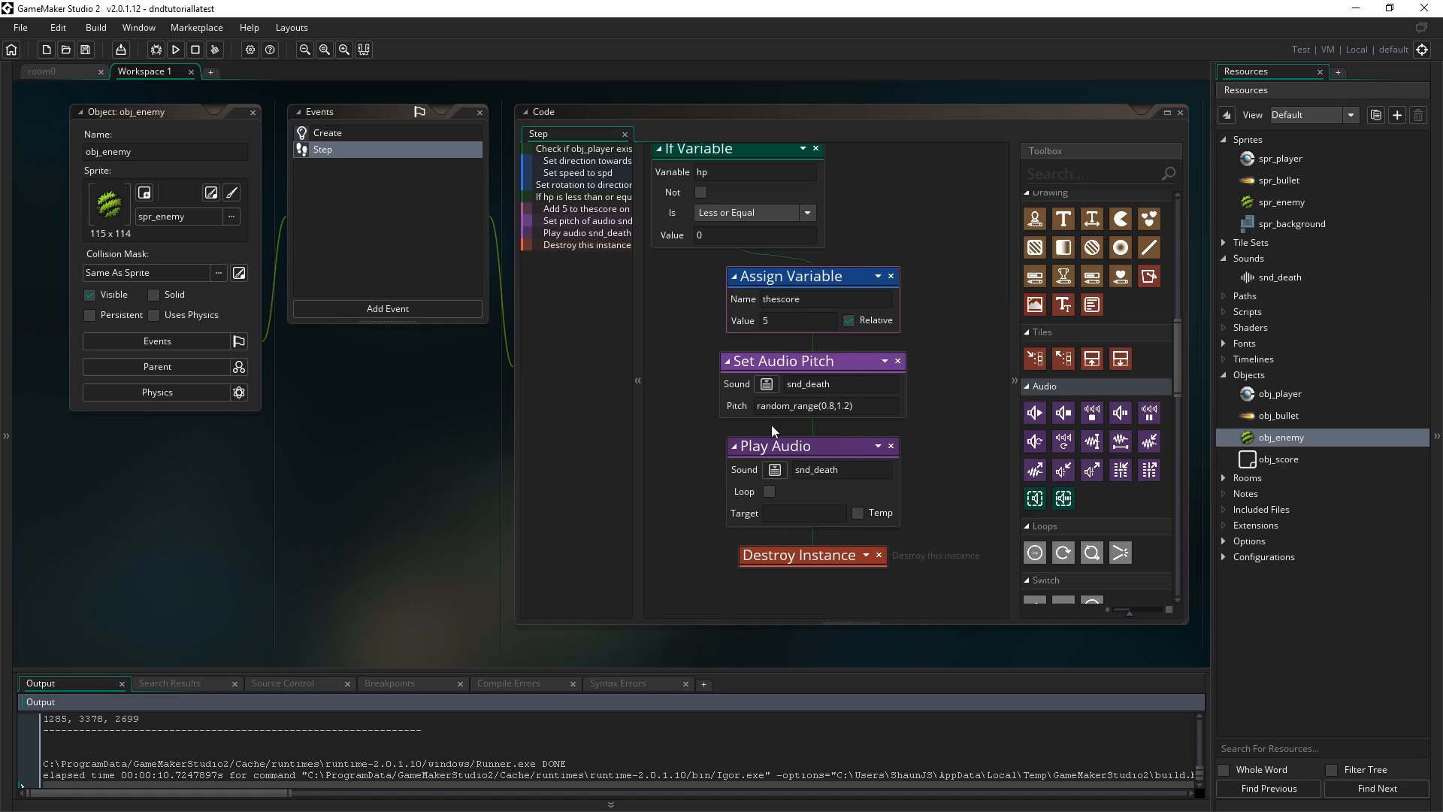
mouse_move(361, 475)
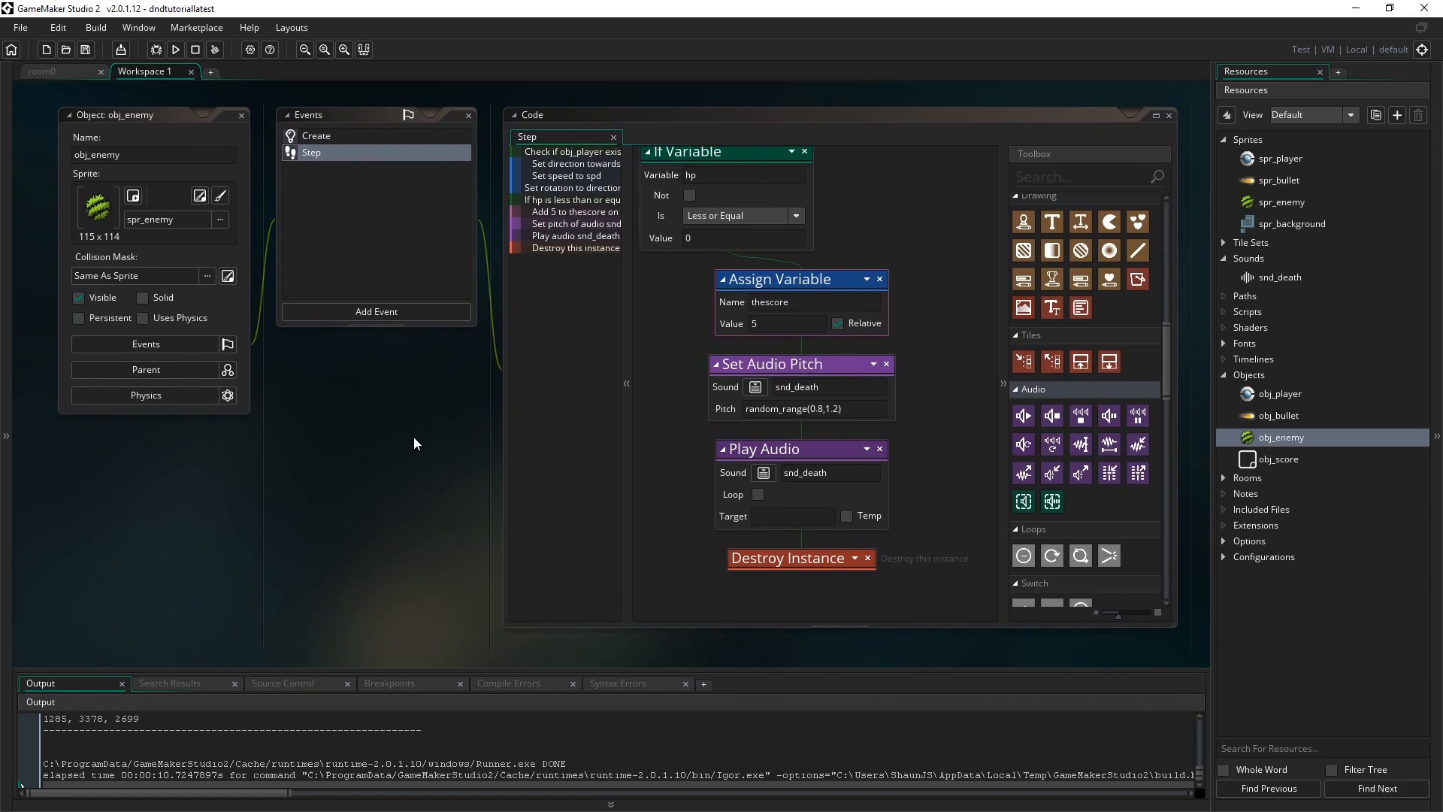
mouse_move(456, 439)
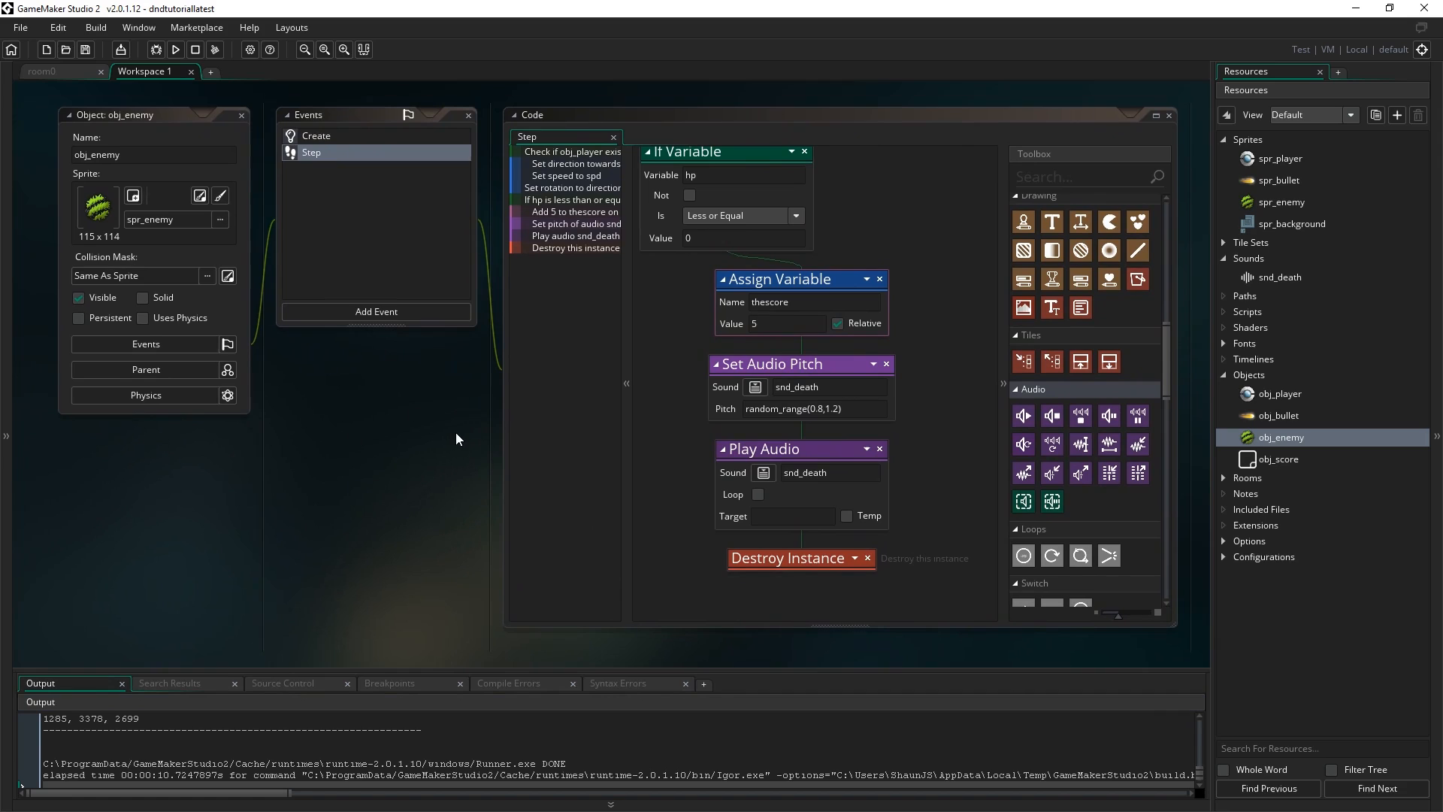